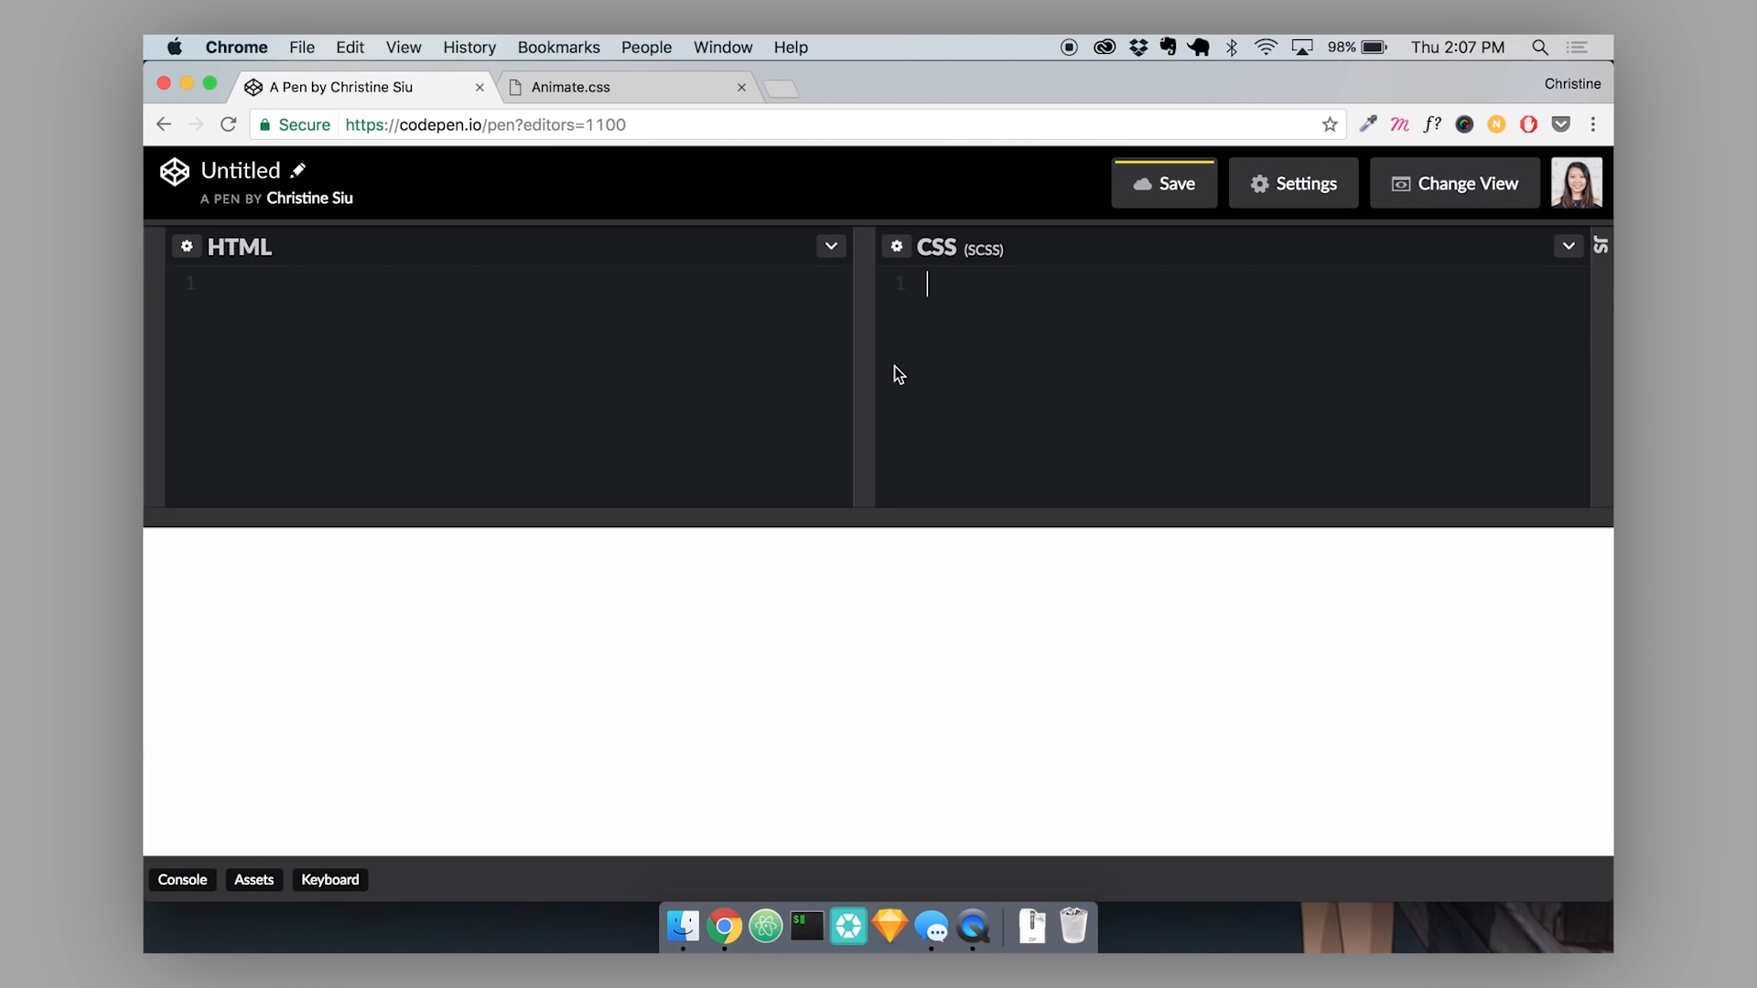
{"action": "mouse_move", "coordinate": [954, 373]}
{"action": "type", "text": "<p ></p>"}
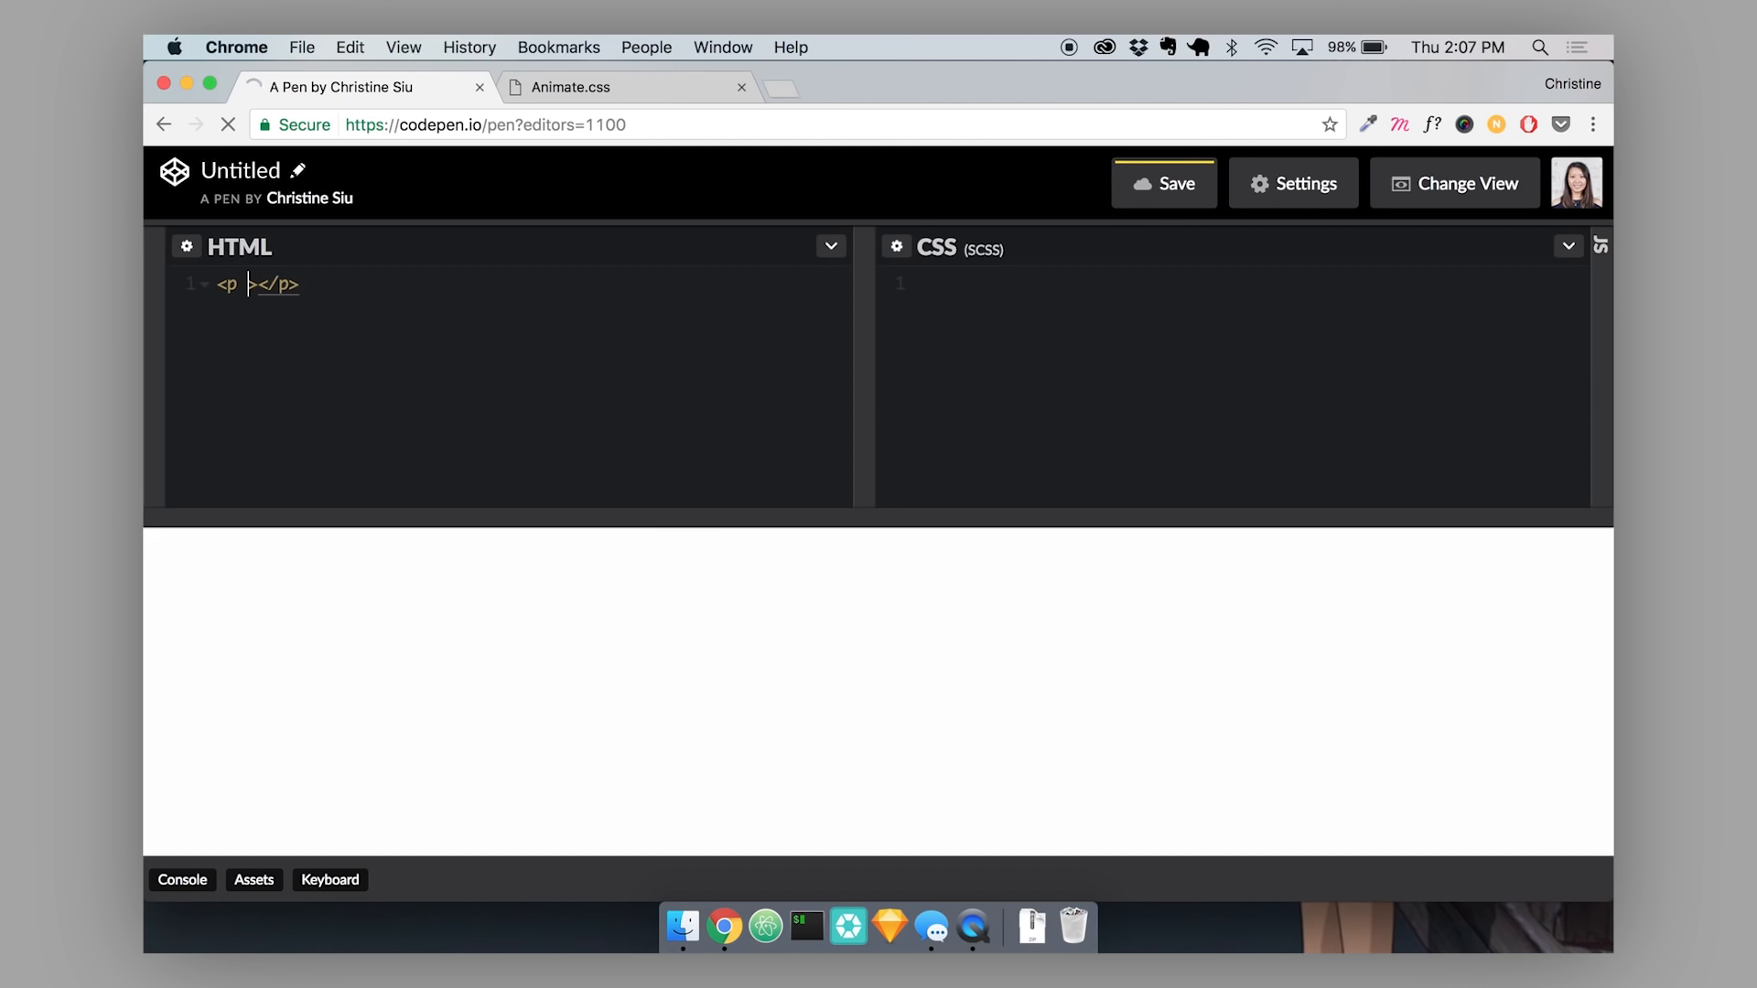
Give the paragraph class="text" and the content Hello world! in the HTML pane.
{"action": "type", "text": "class=\"\""}
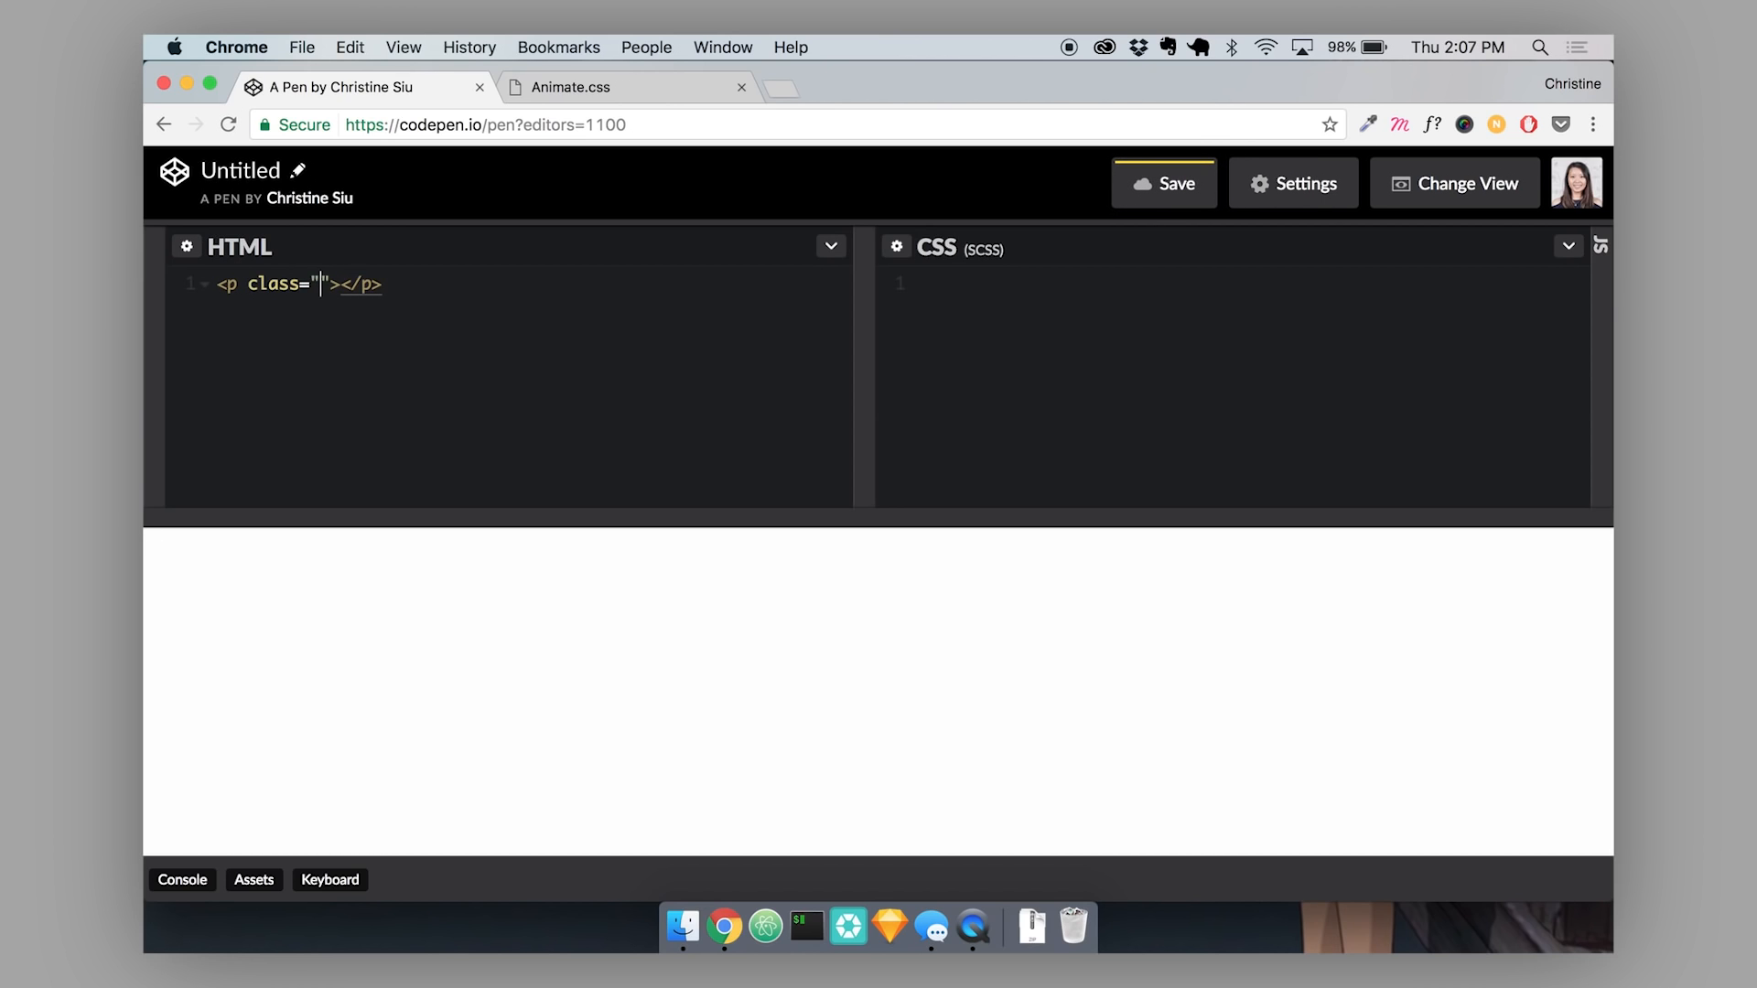
{"action": "type", "text": "text"}
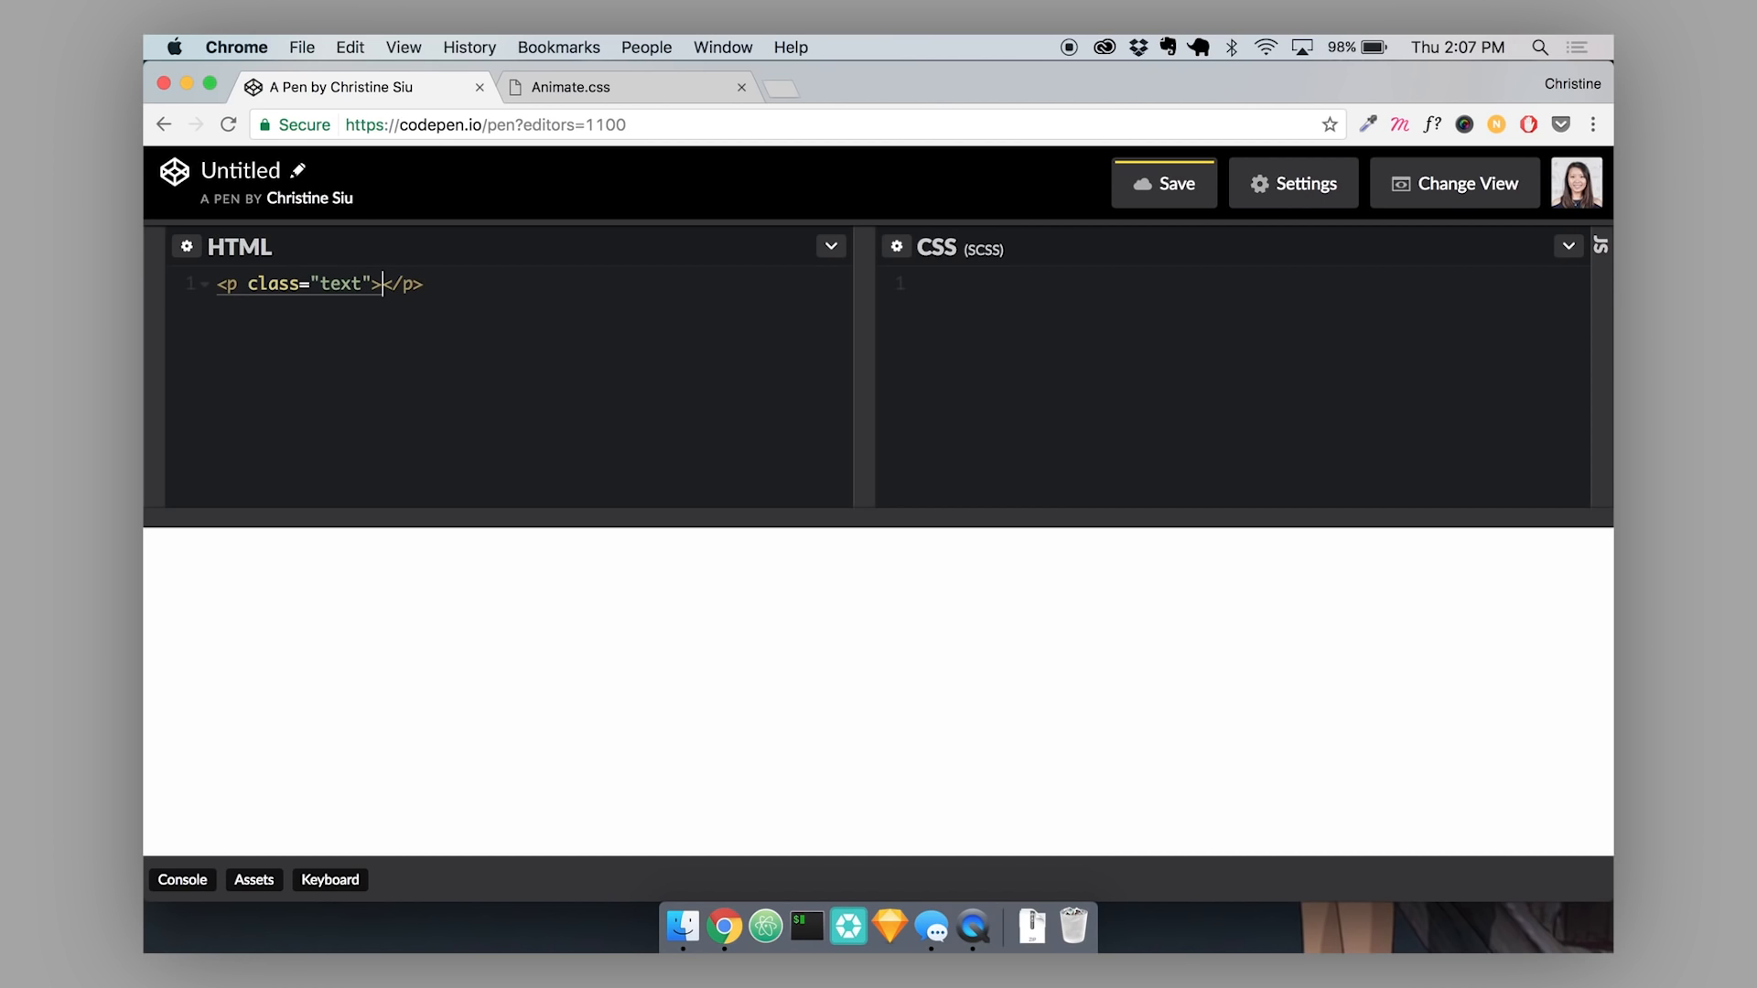
{"action": "type", "text": "Hello world"}
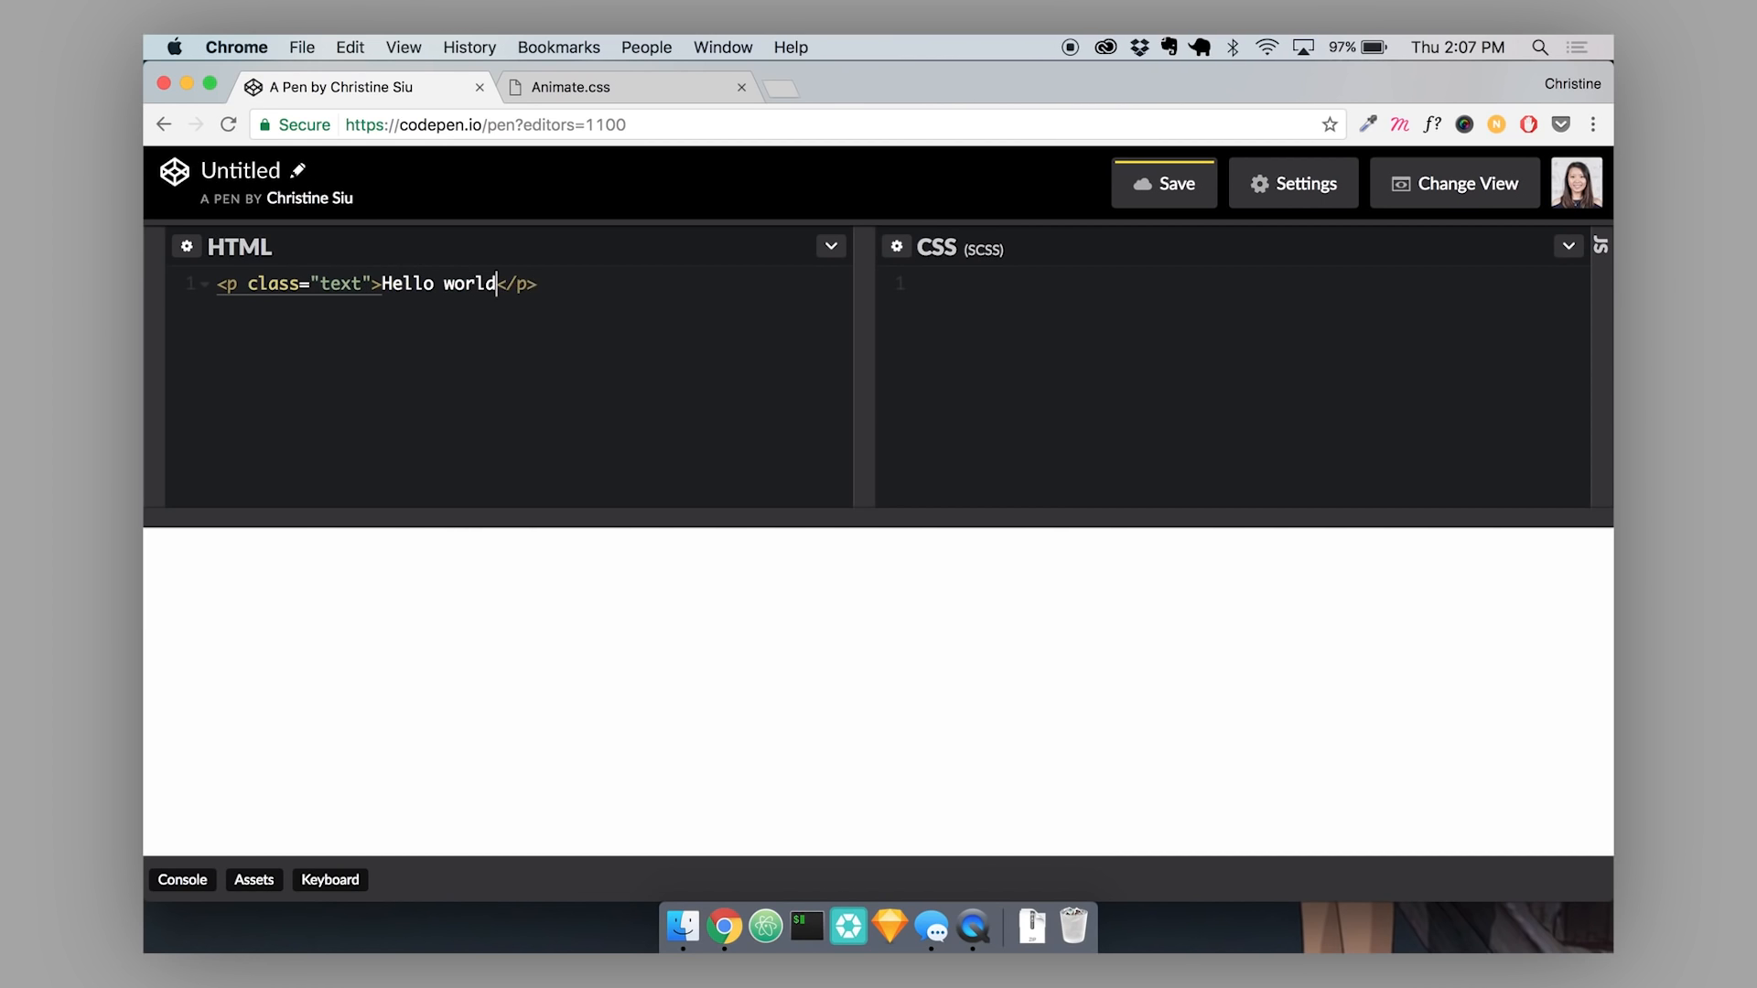
{"action": "type", "text": "!"}
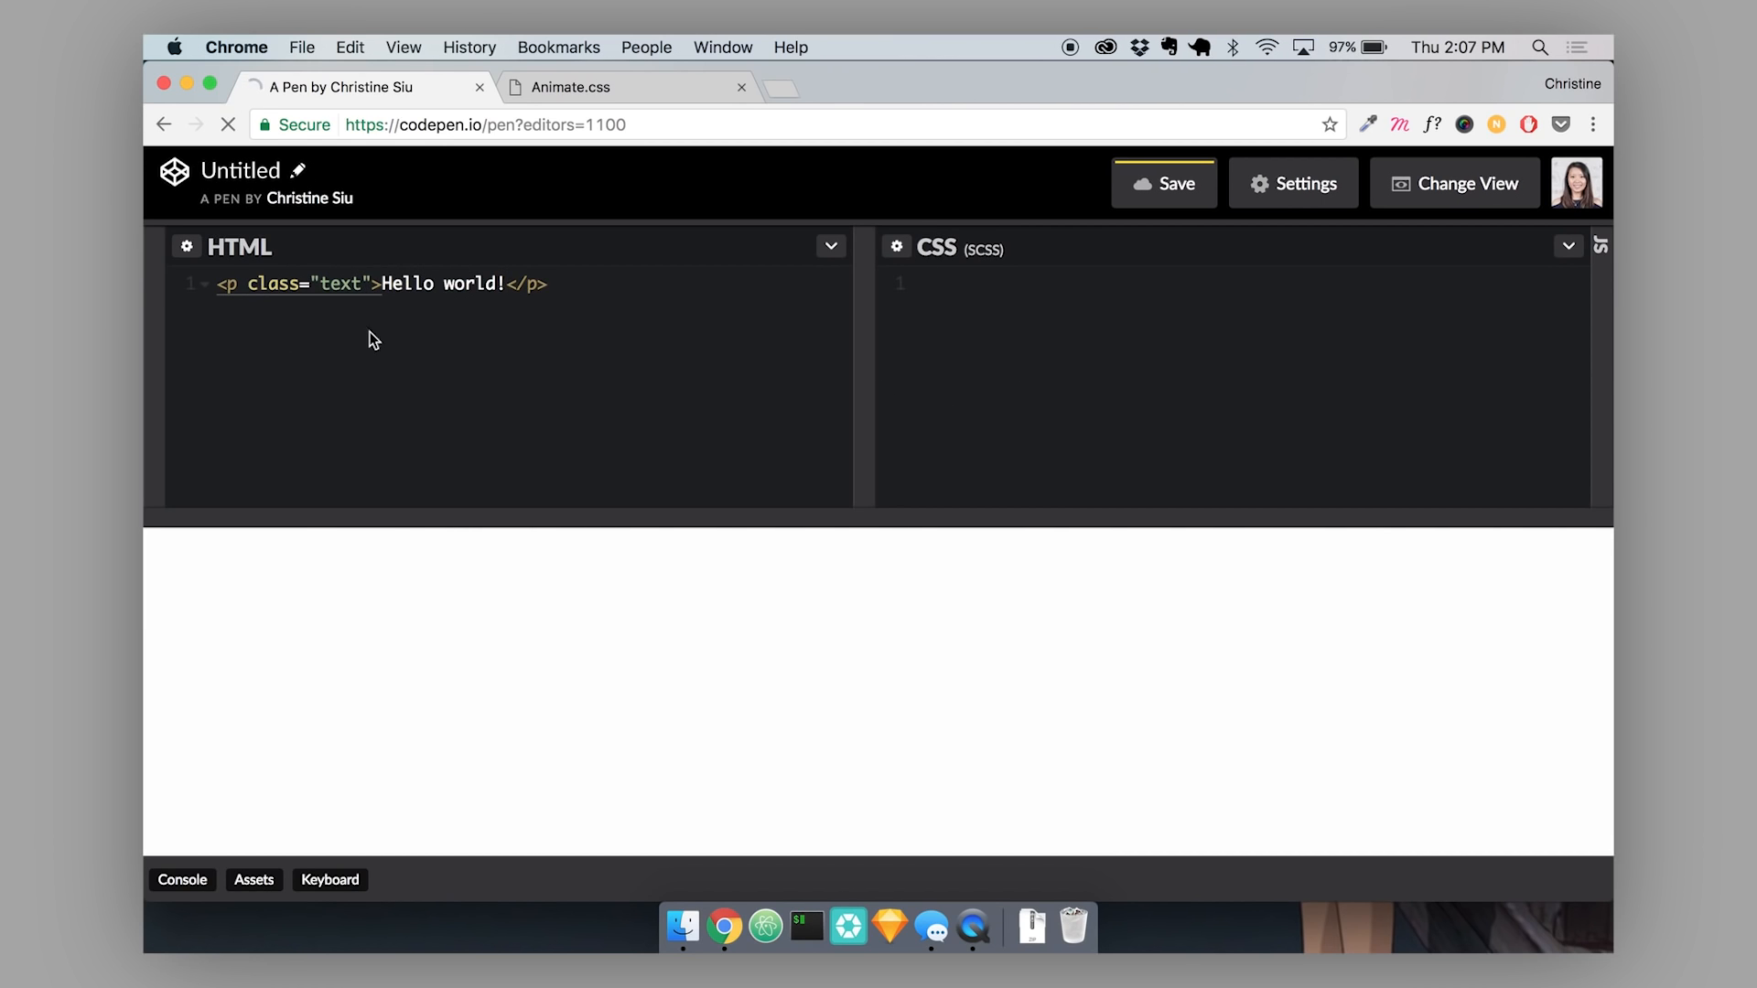
{"action": "left_click", "coordinate": [927, 284]}
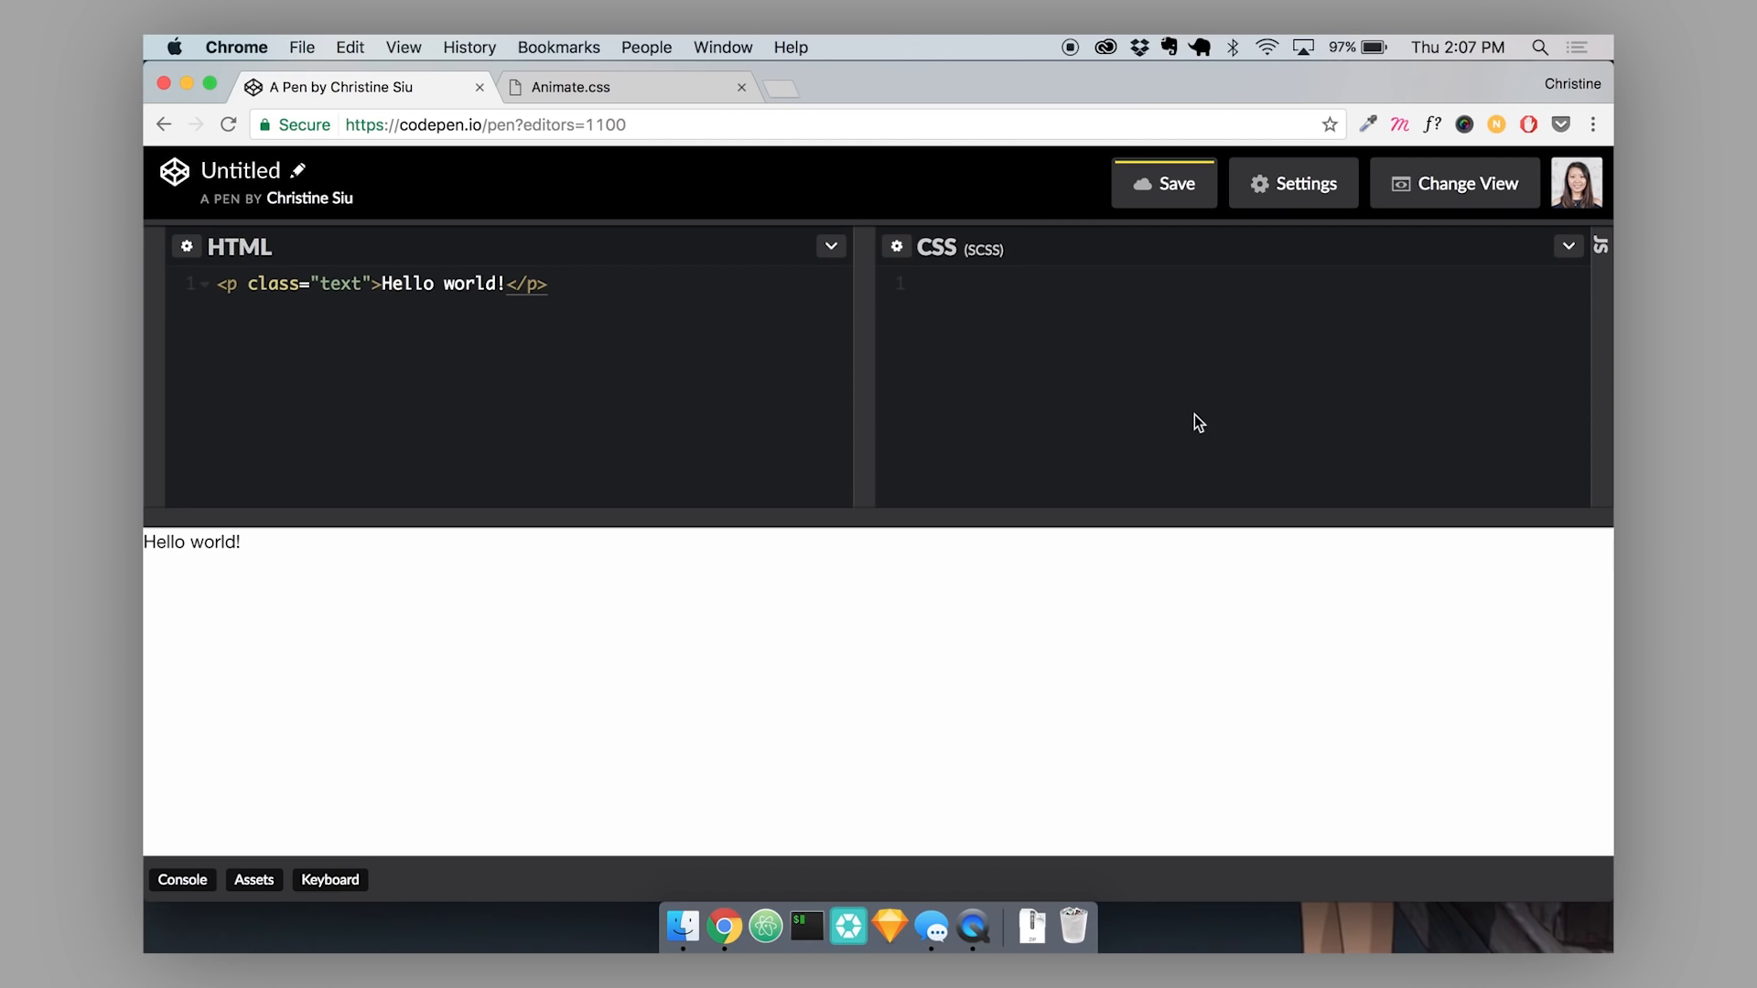
Write two .text rules in the CSS, color blue then color red, and point out the second selector.
{"action": "type", "text": ".text {"}
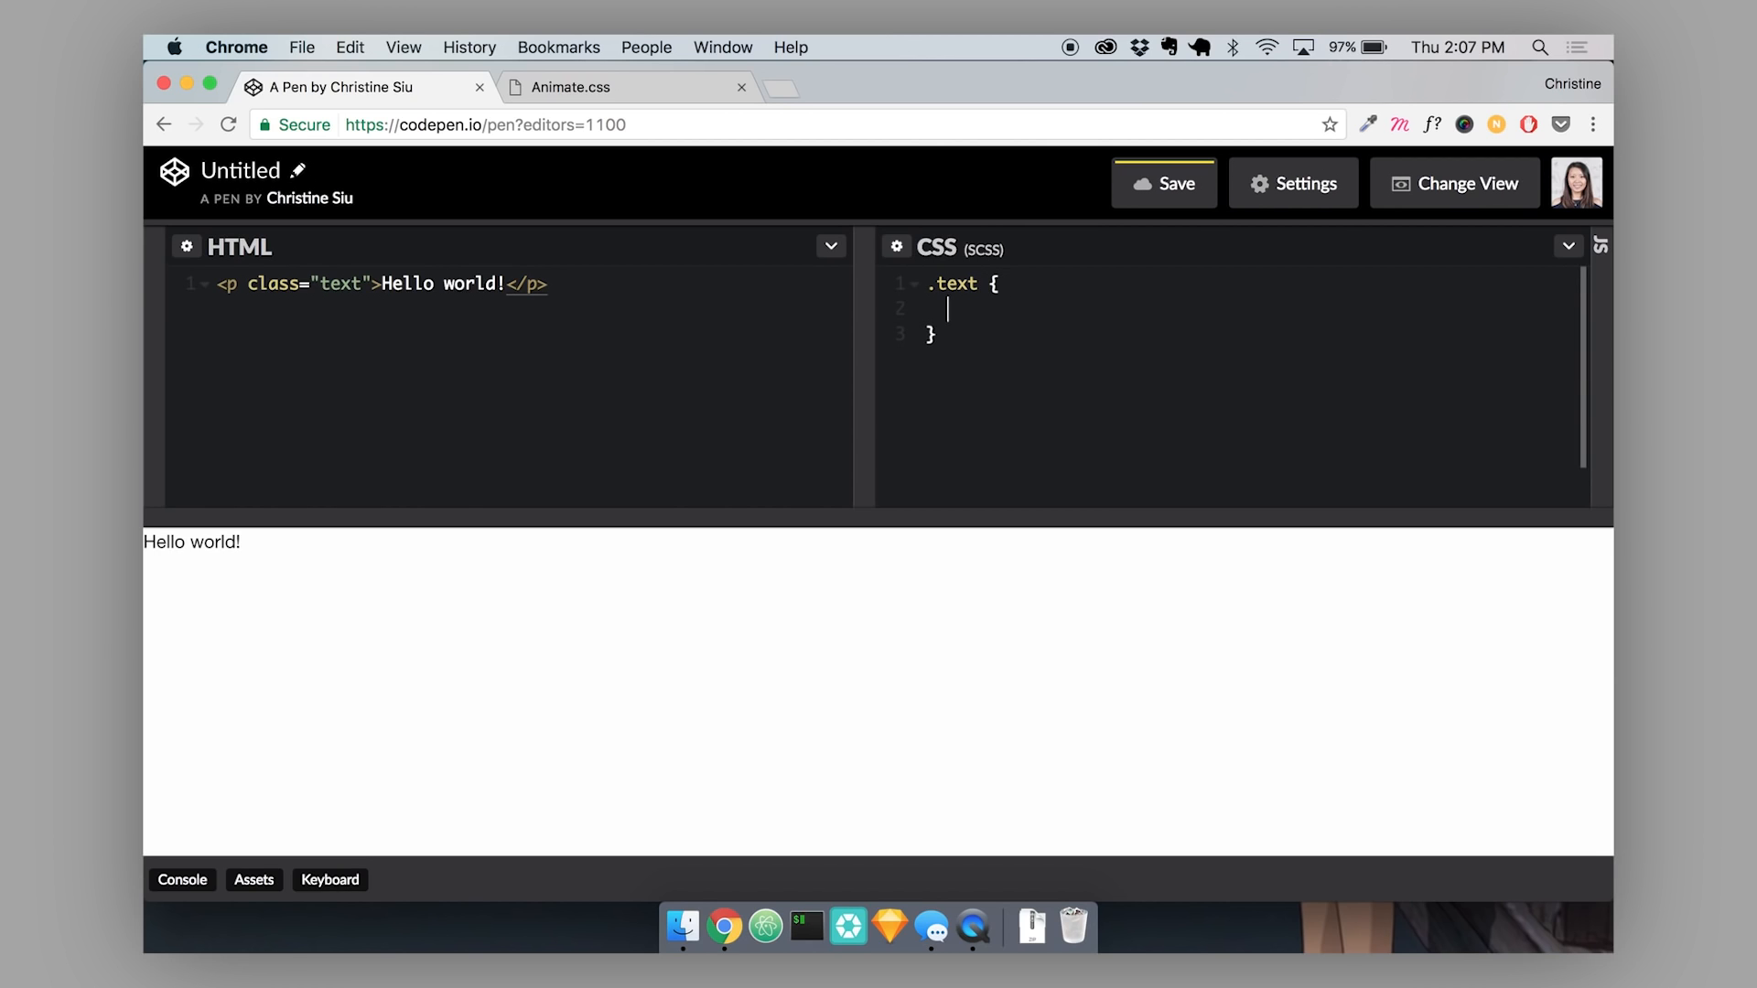
{"action": "type", "text": "color: blue;"}
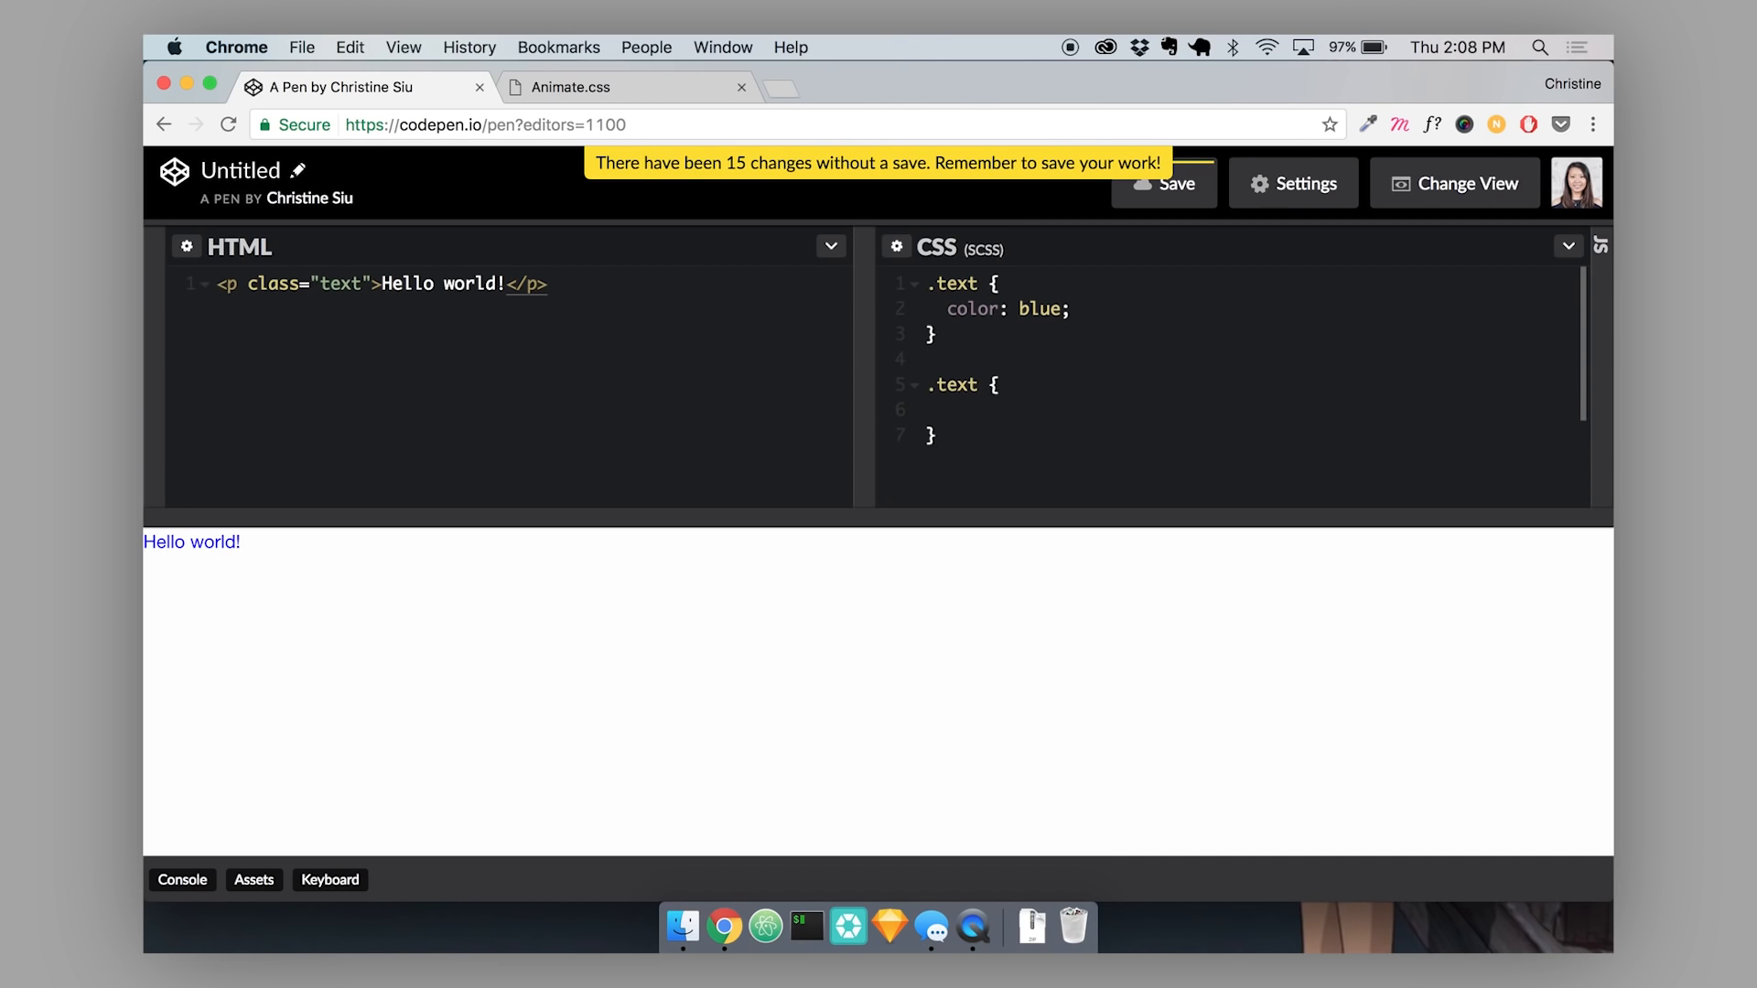
{"action": "type", "text": "co"}
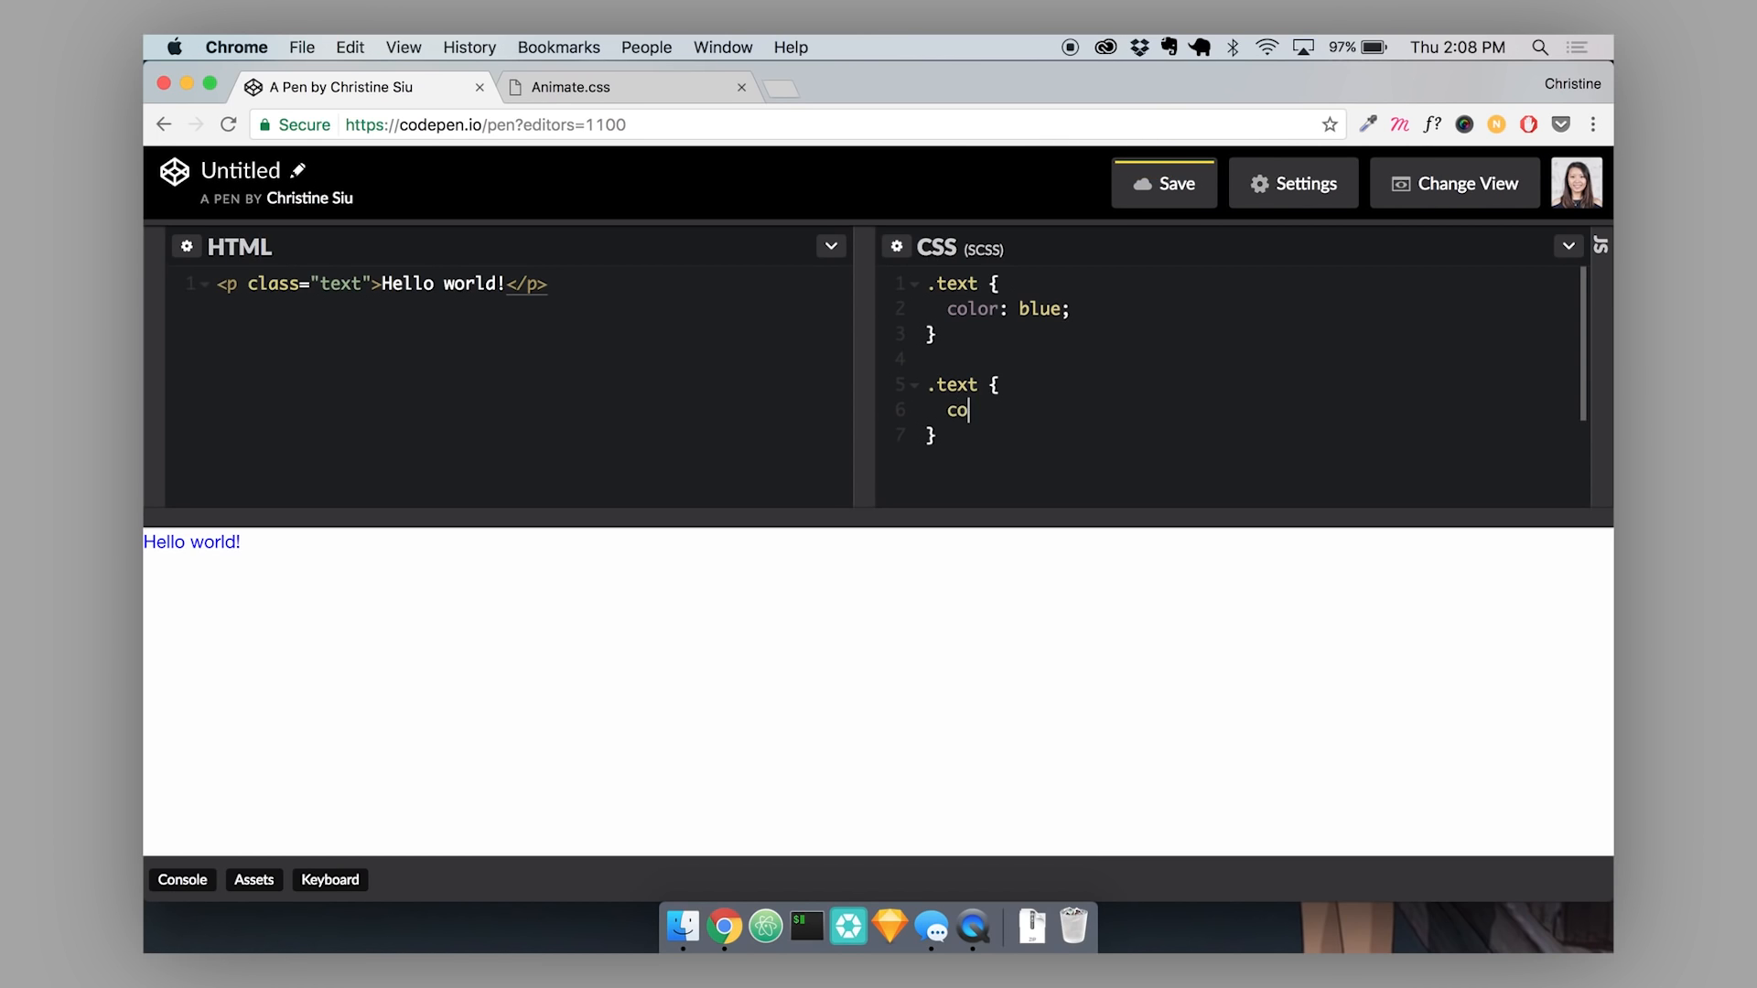
{"action": "type", "text": "lor: red;"}
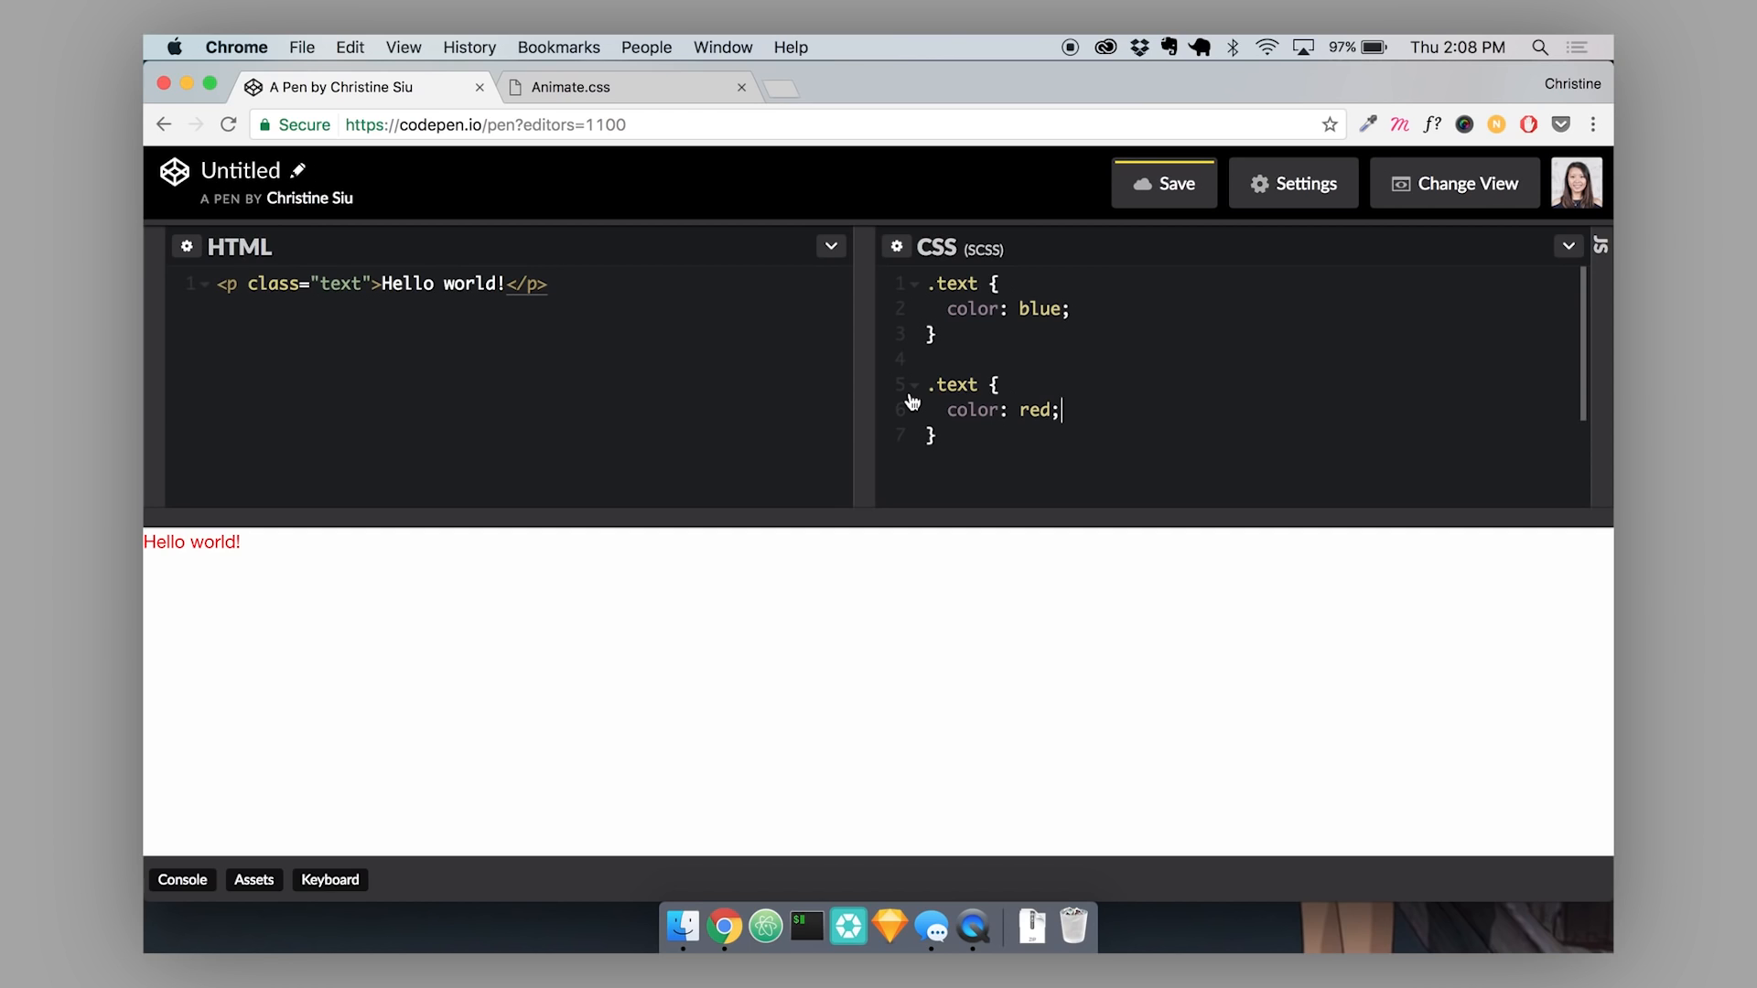
{"action": "mouse_move", "coordinate": [970, 358]}
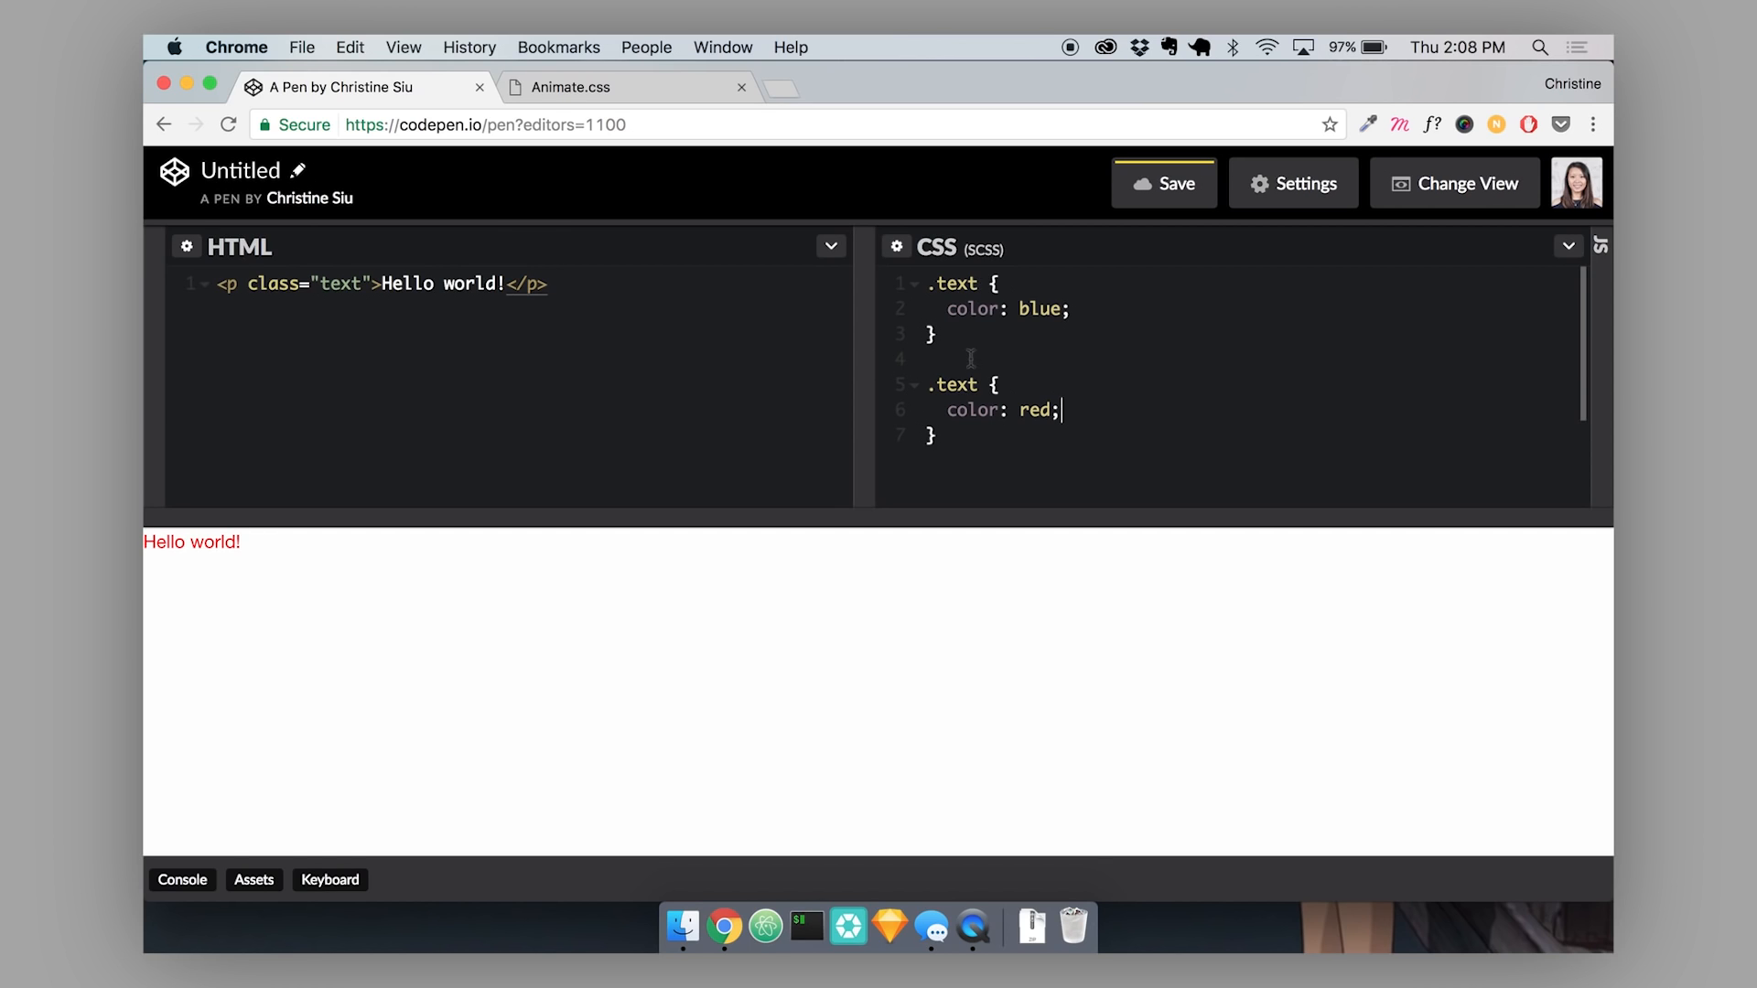
{"action": "mouse_move", "coordinate": [758, 544]}
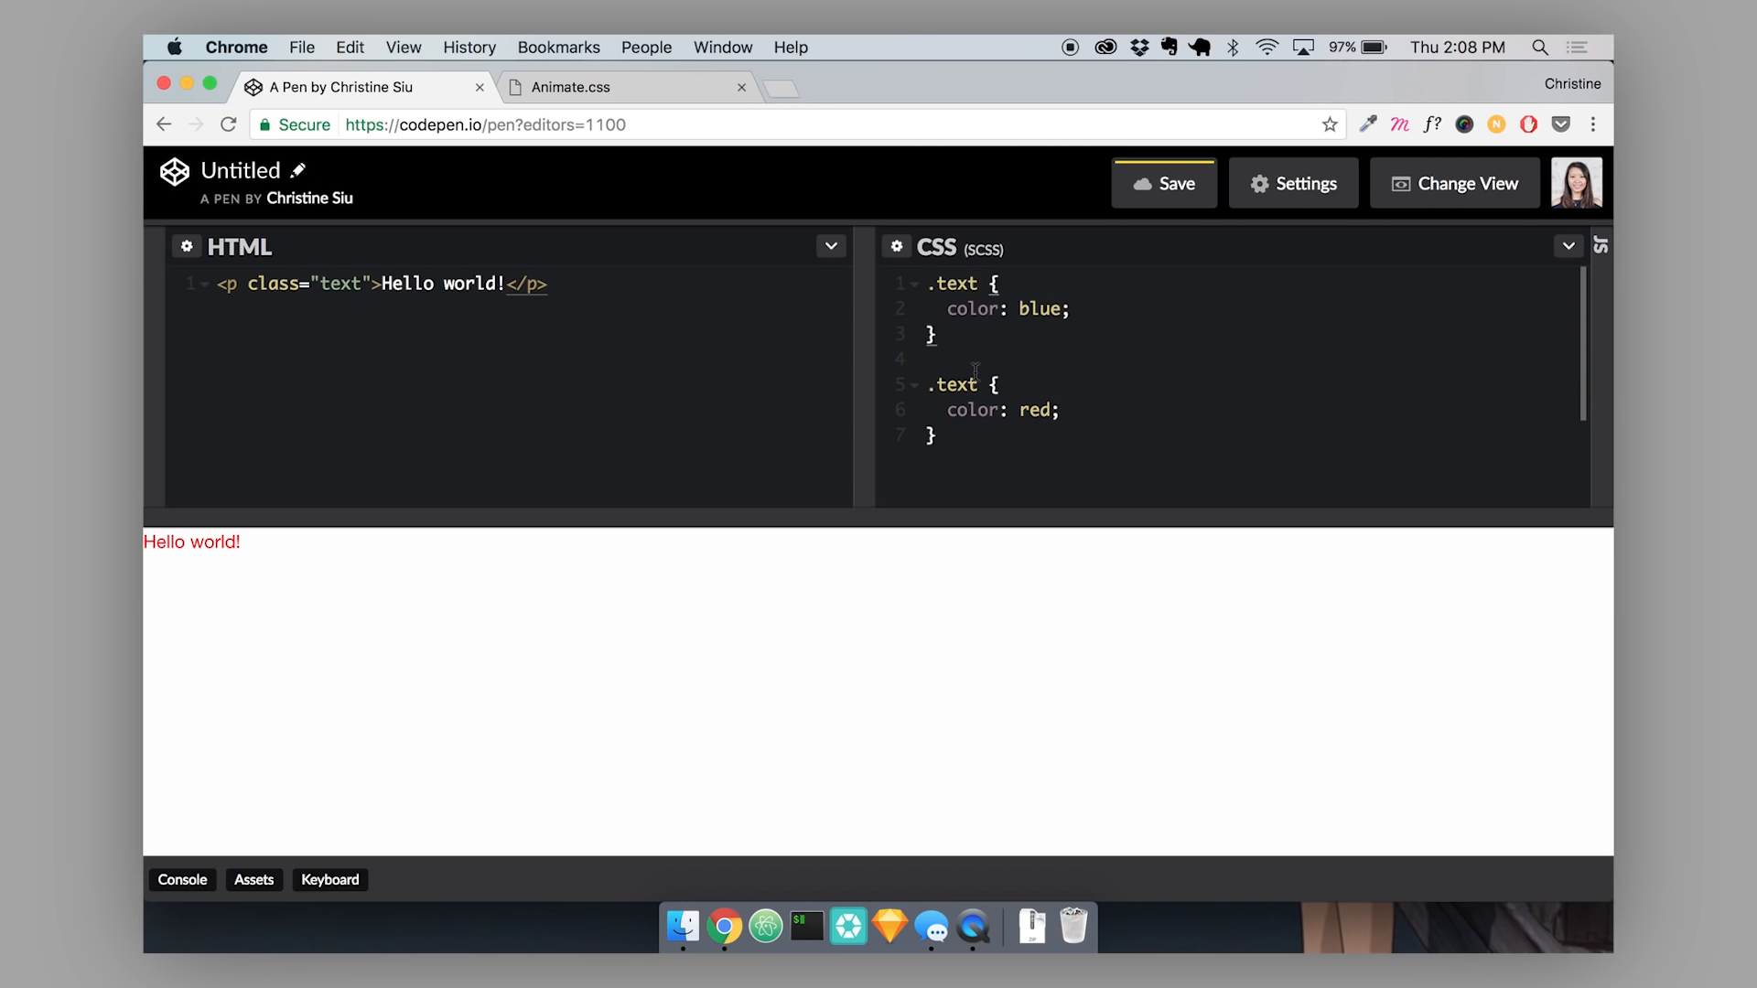
{"action": "double_click", "coordinate": [972, 409]}
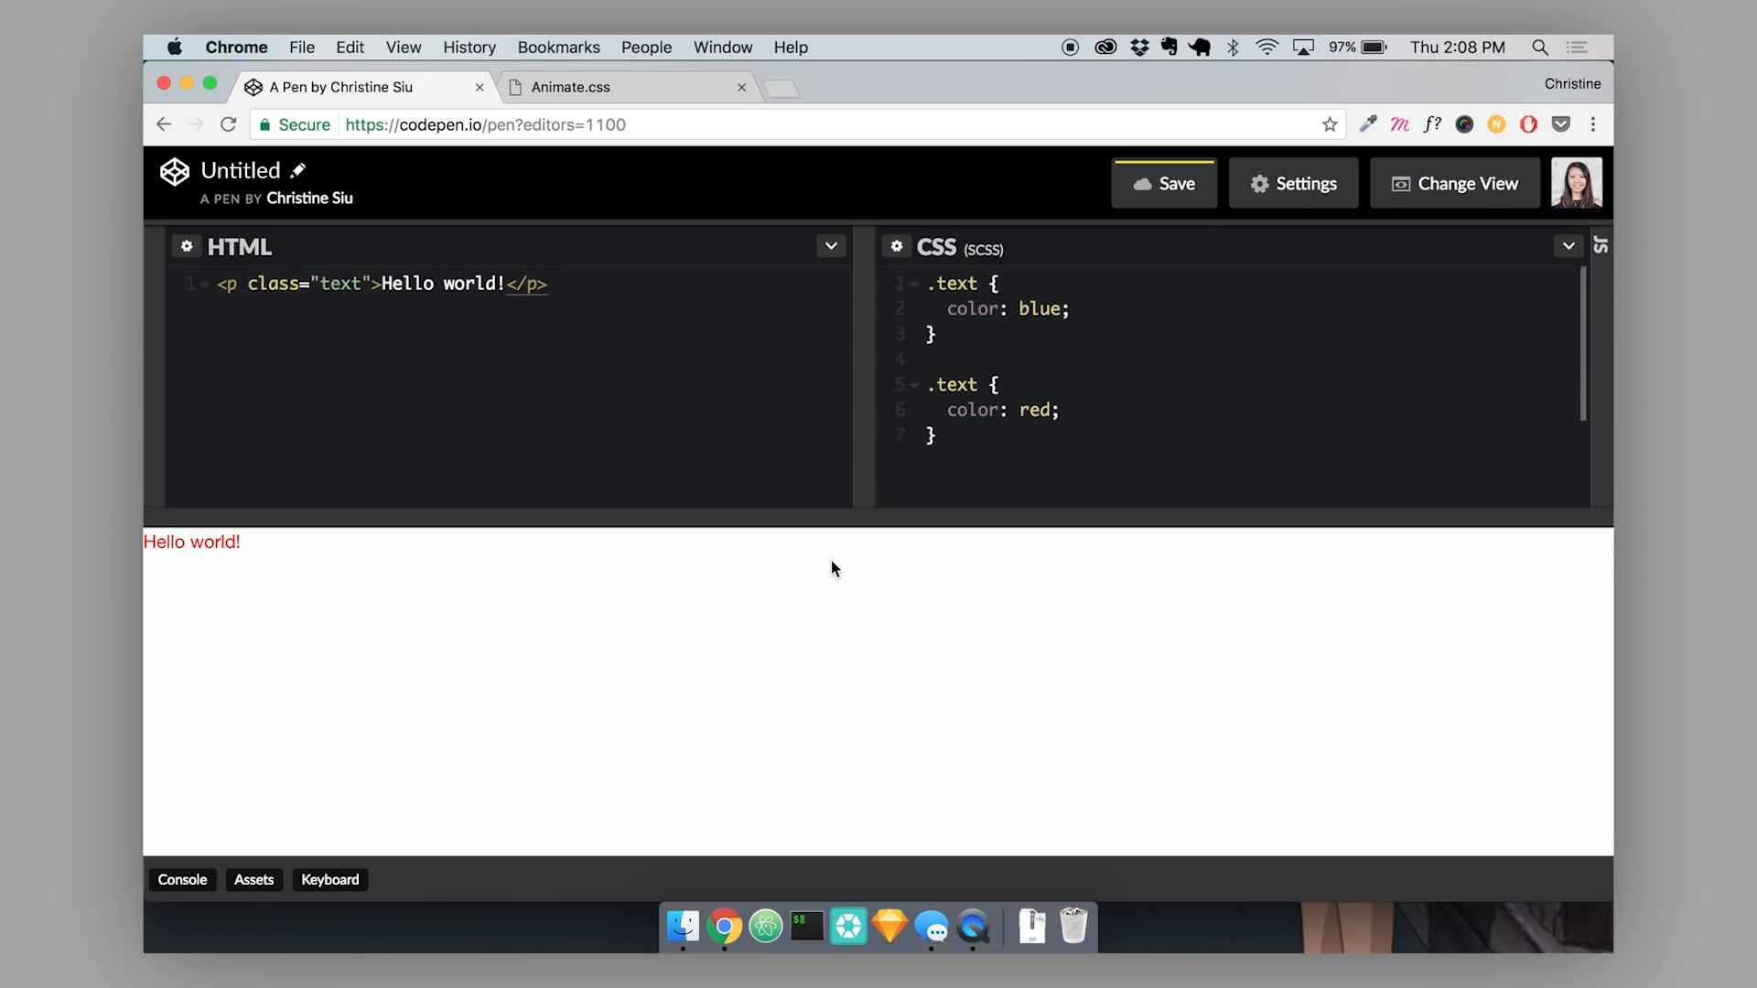
{"action": "mouse_move", "coordinate": [655, 608]}
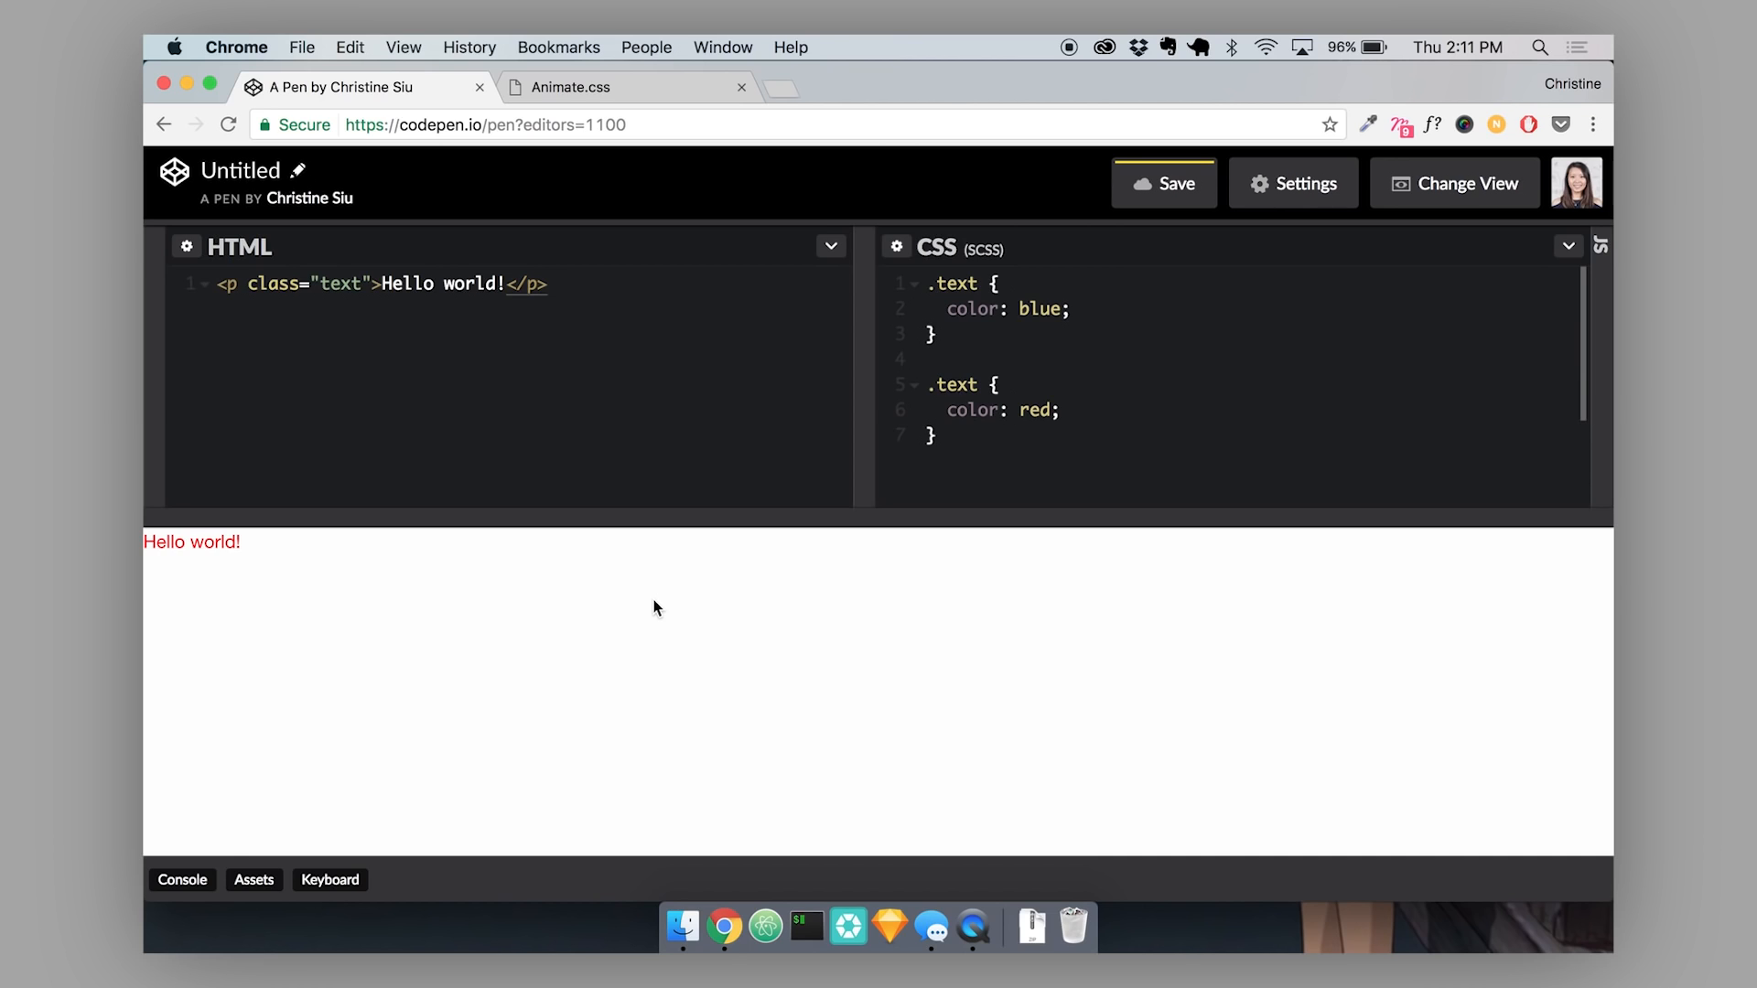
Delete all the CSS so Hello world! falls back to default black.
{"action": "left_click", "coordinate": [979, 282]}
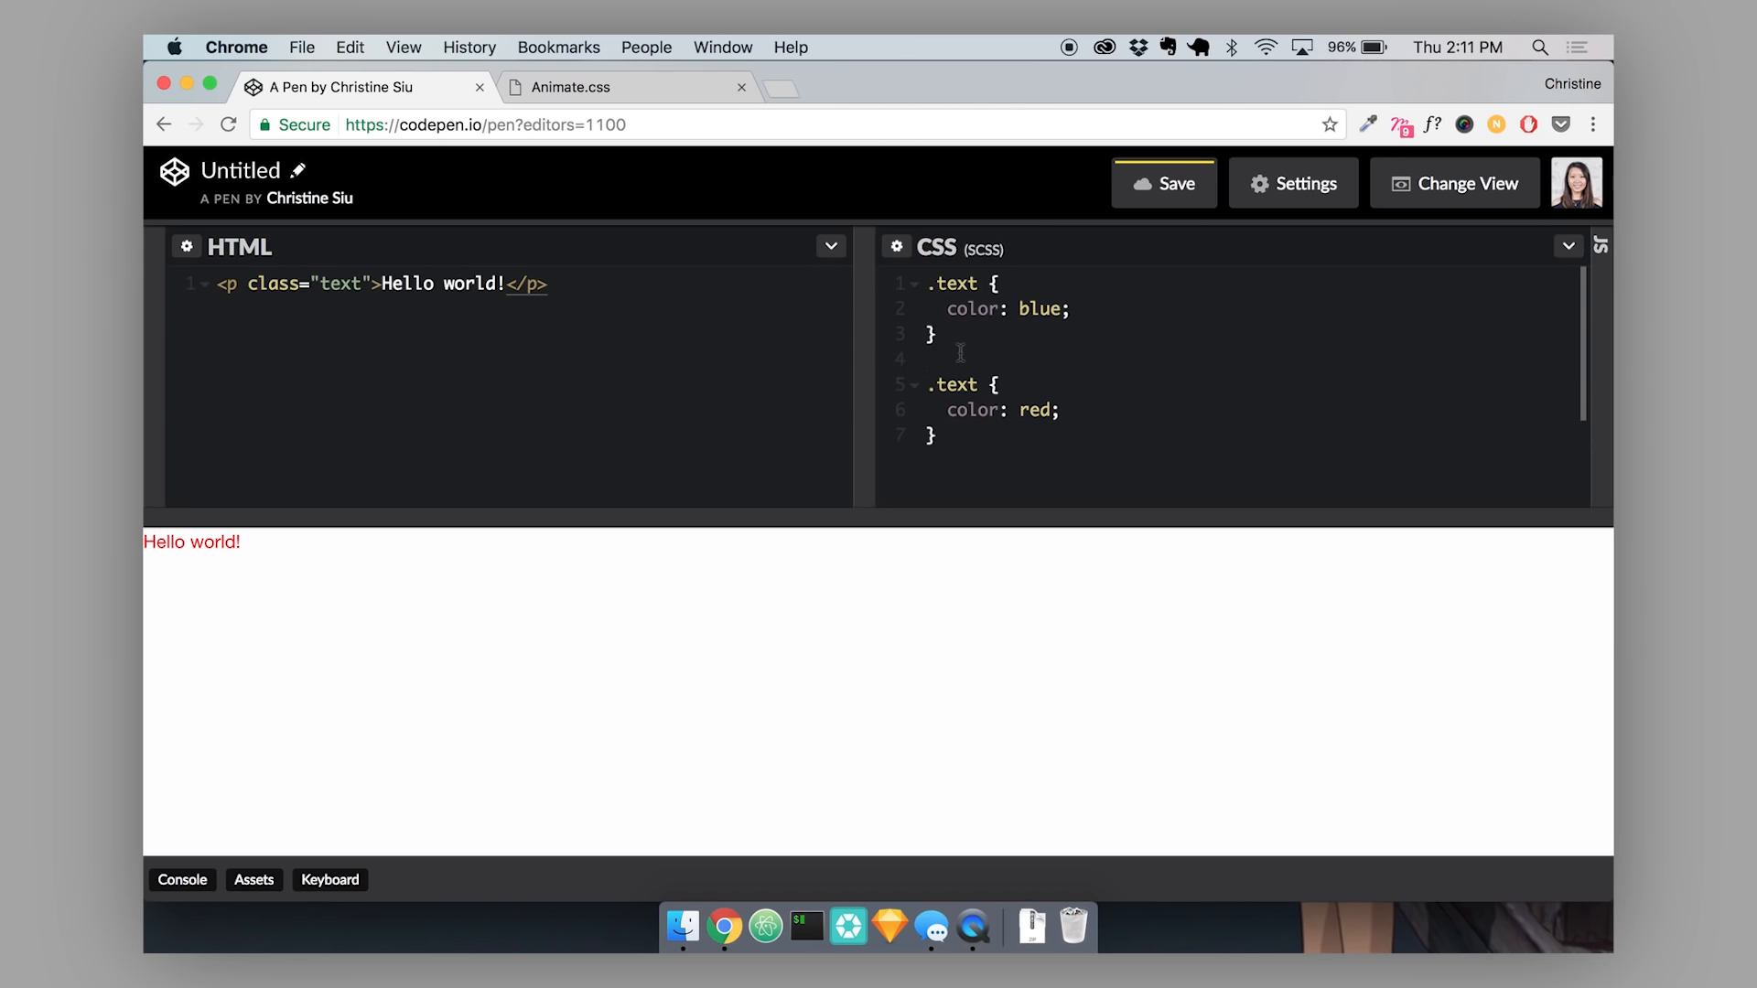
{"action": "left_click", "coordinate": [930, 356]}
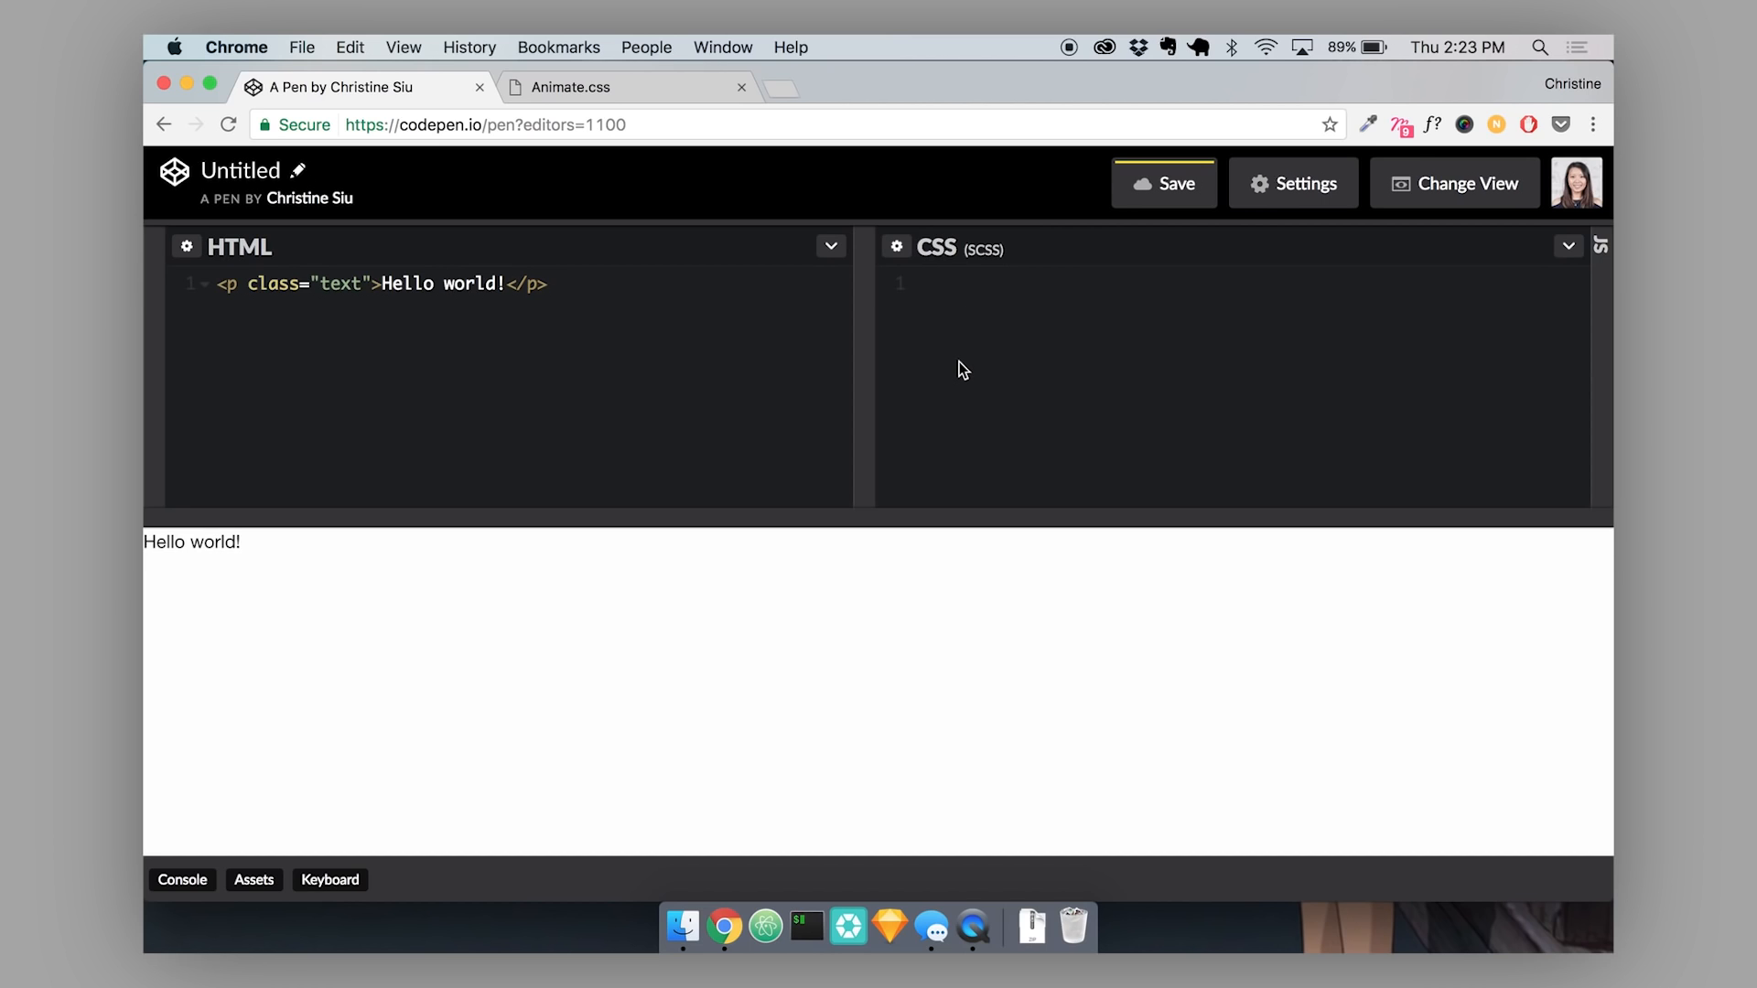
{"action": "mouse_move", "coordinate": [486, 469]}
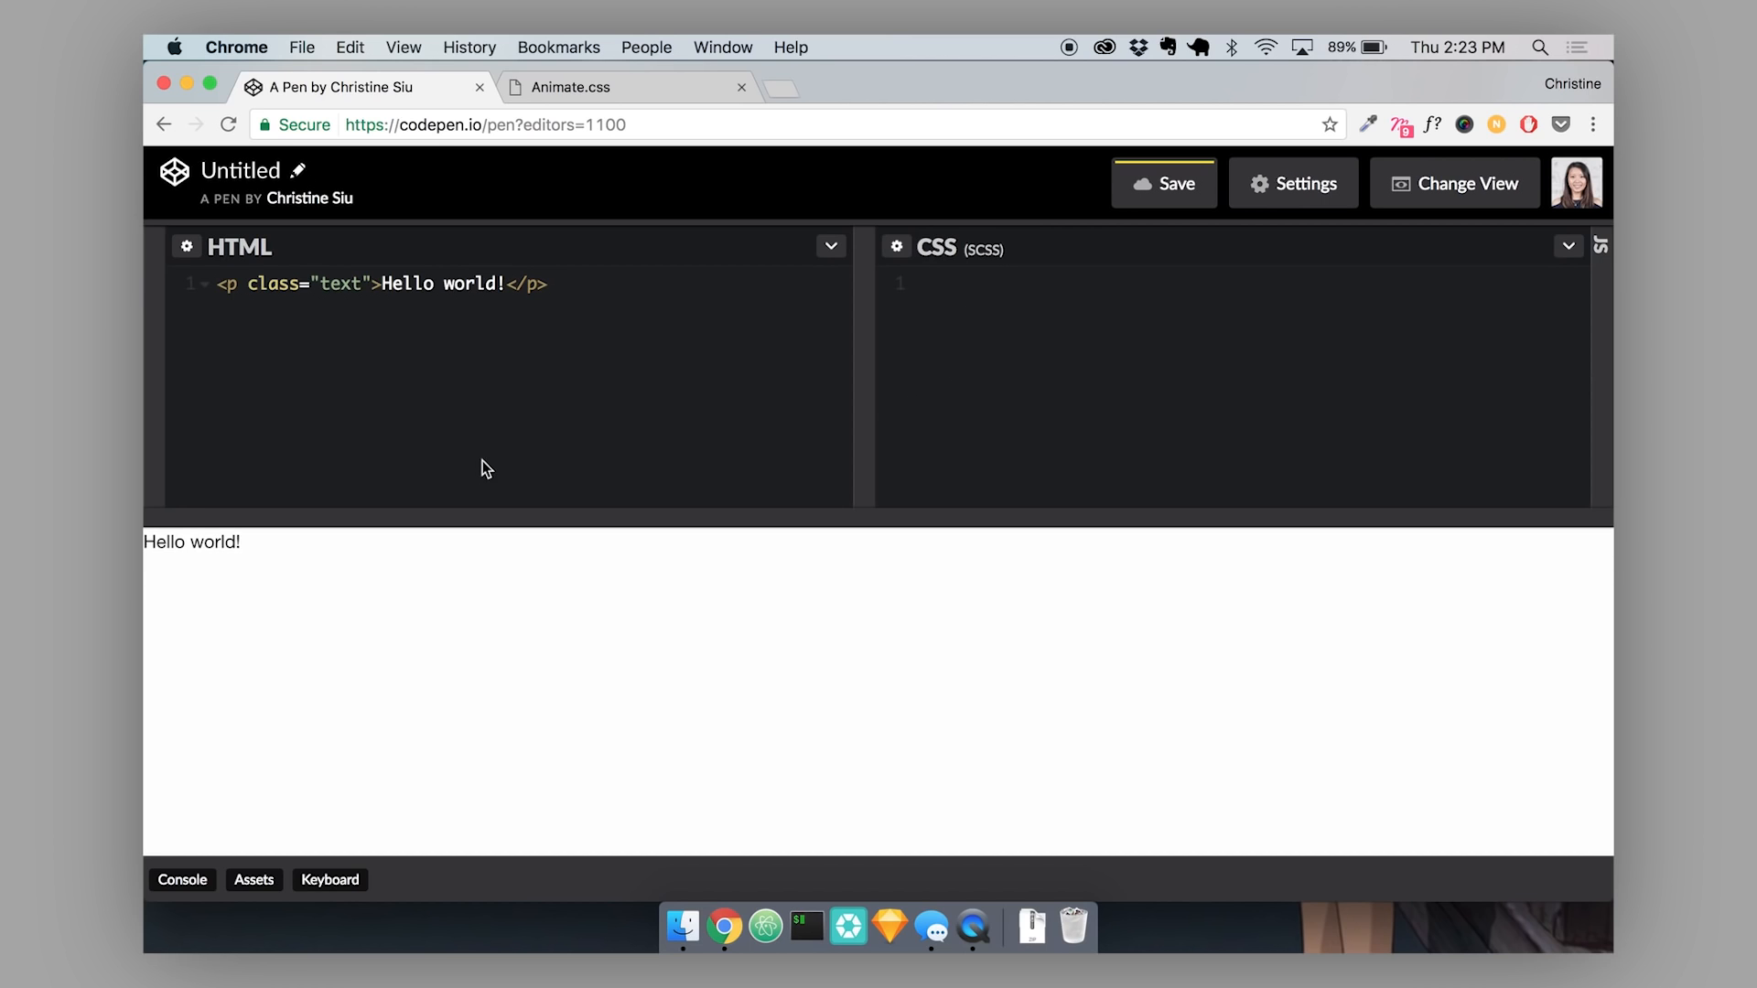
Add a p rule with color: red so paragraphs turn red.
{"action": "type", "text": "p {"}
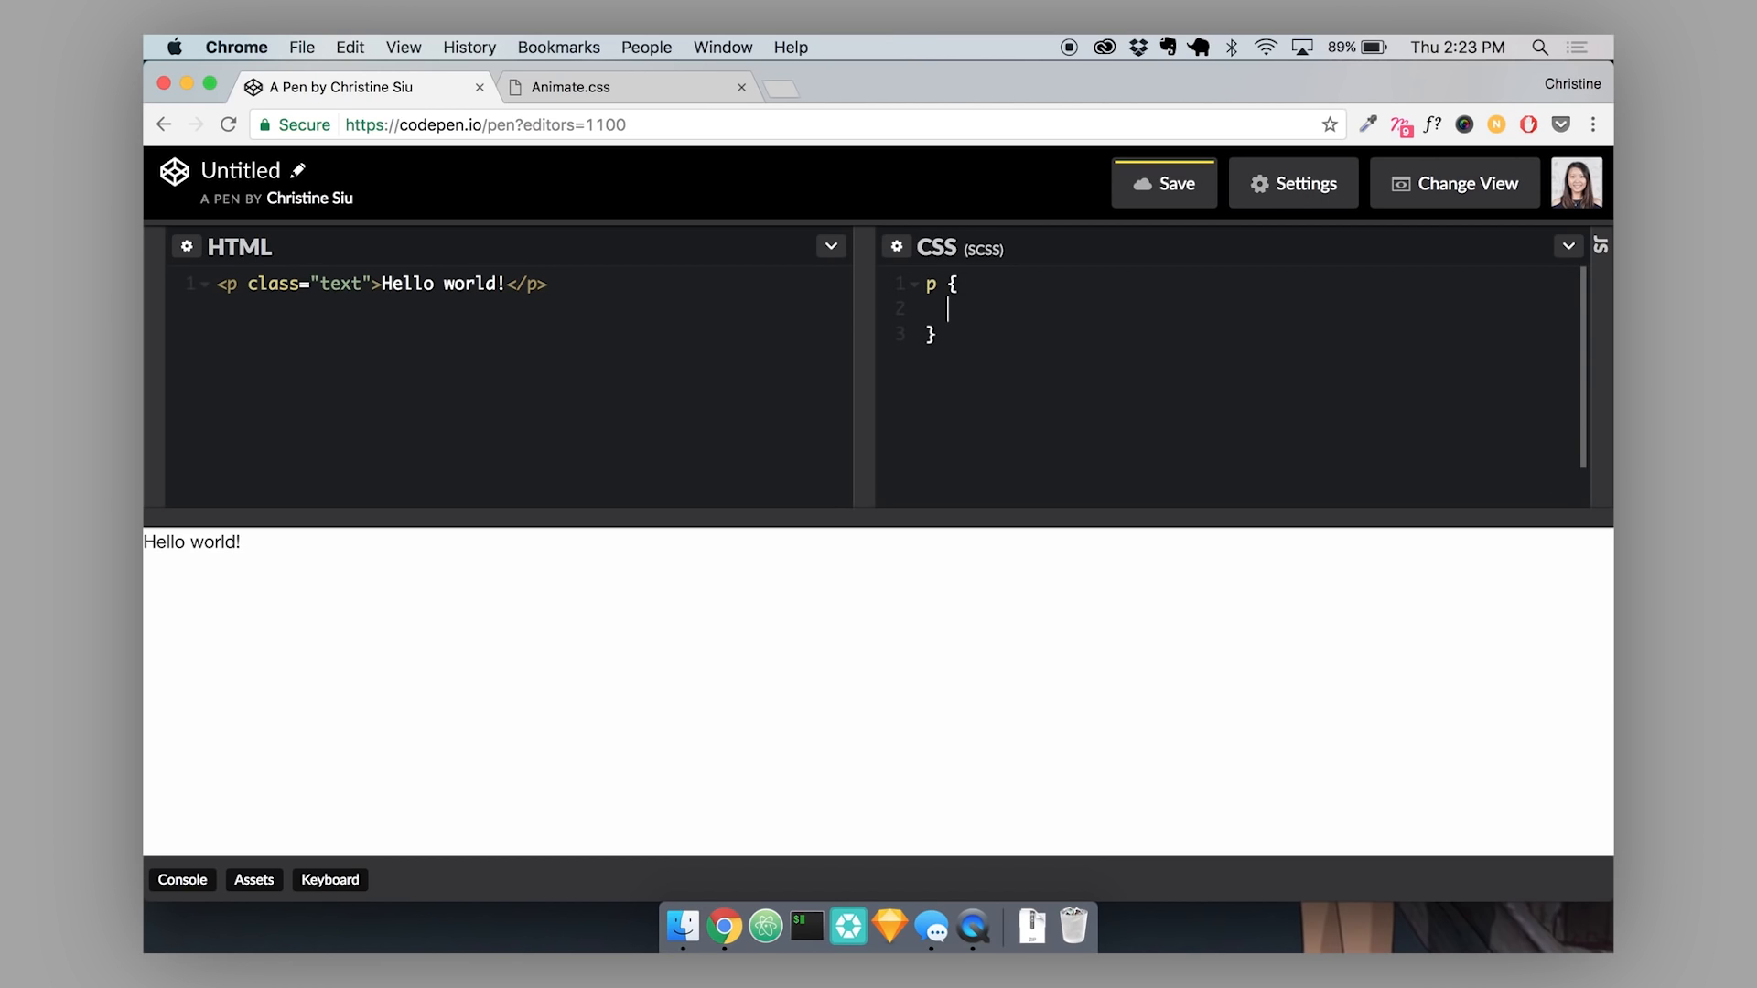
{"action": "type", "text": "color:"}
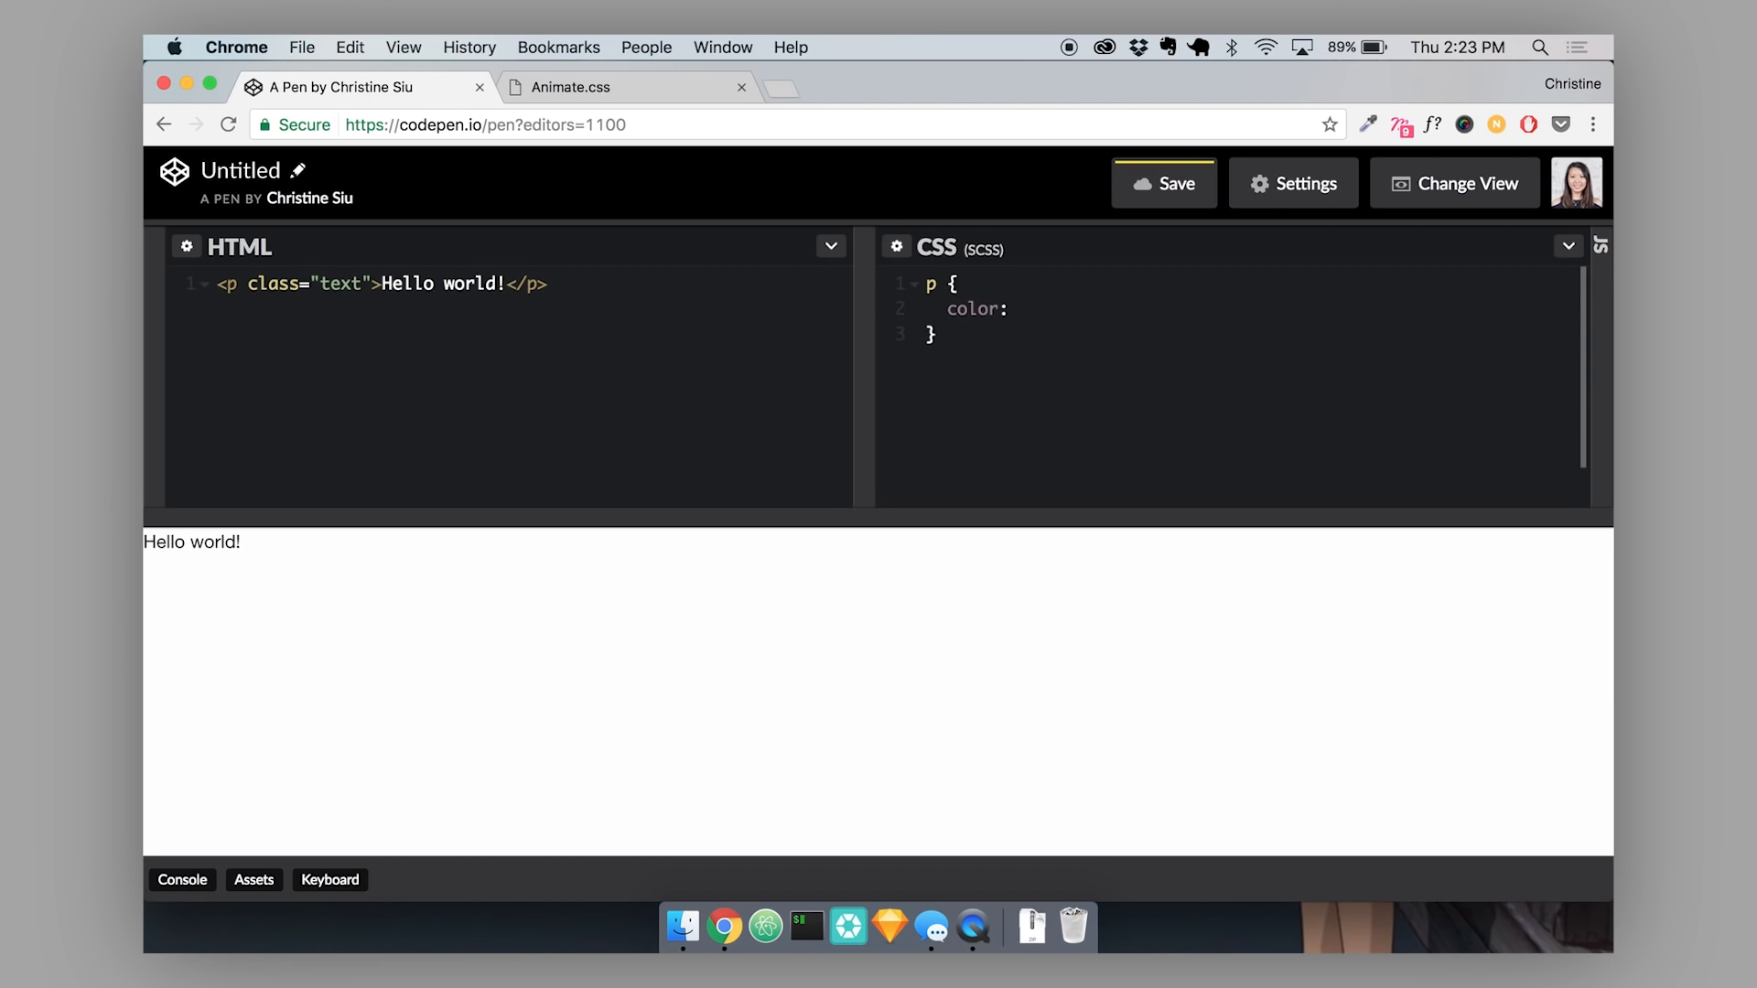
{"action": "type", "text": "red;"}
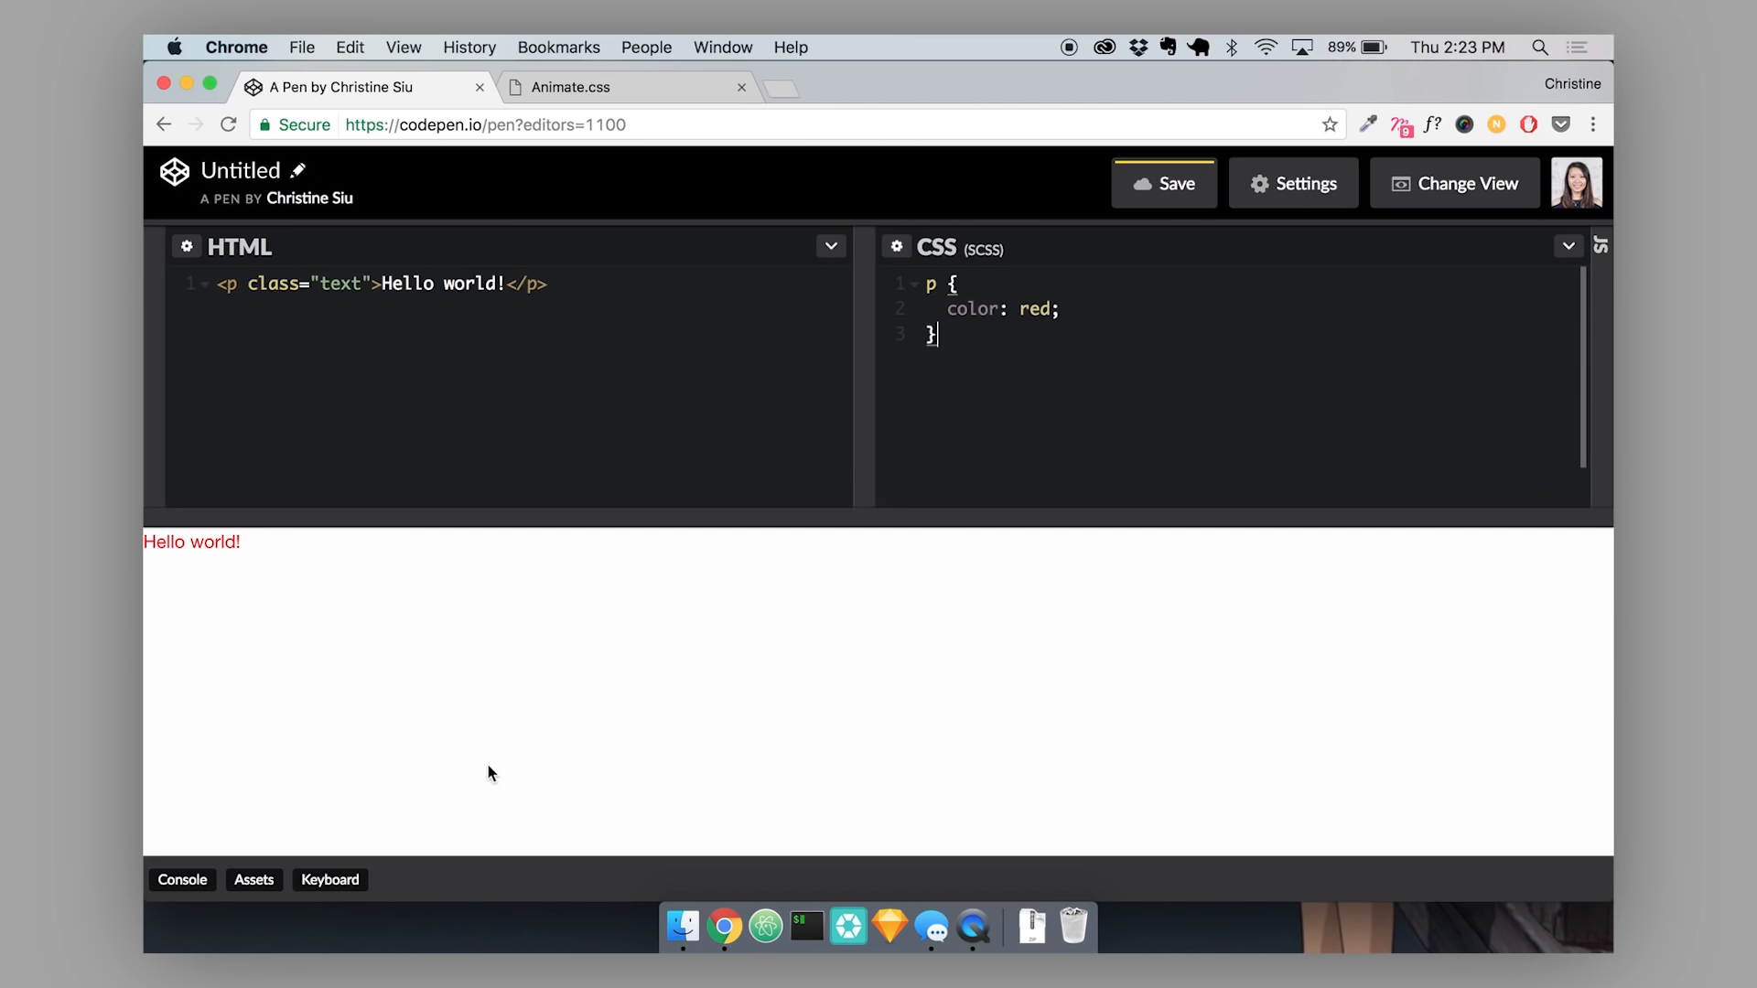
{"action": "mouse_move", "coordinate": [169, 541]}
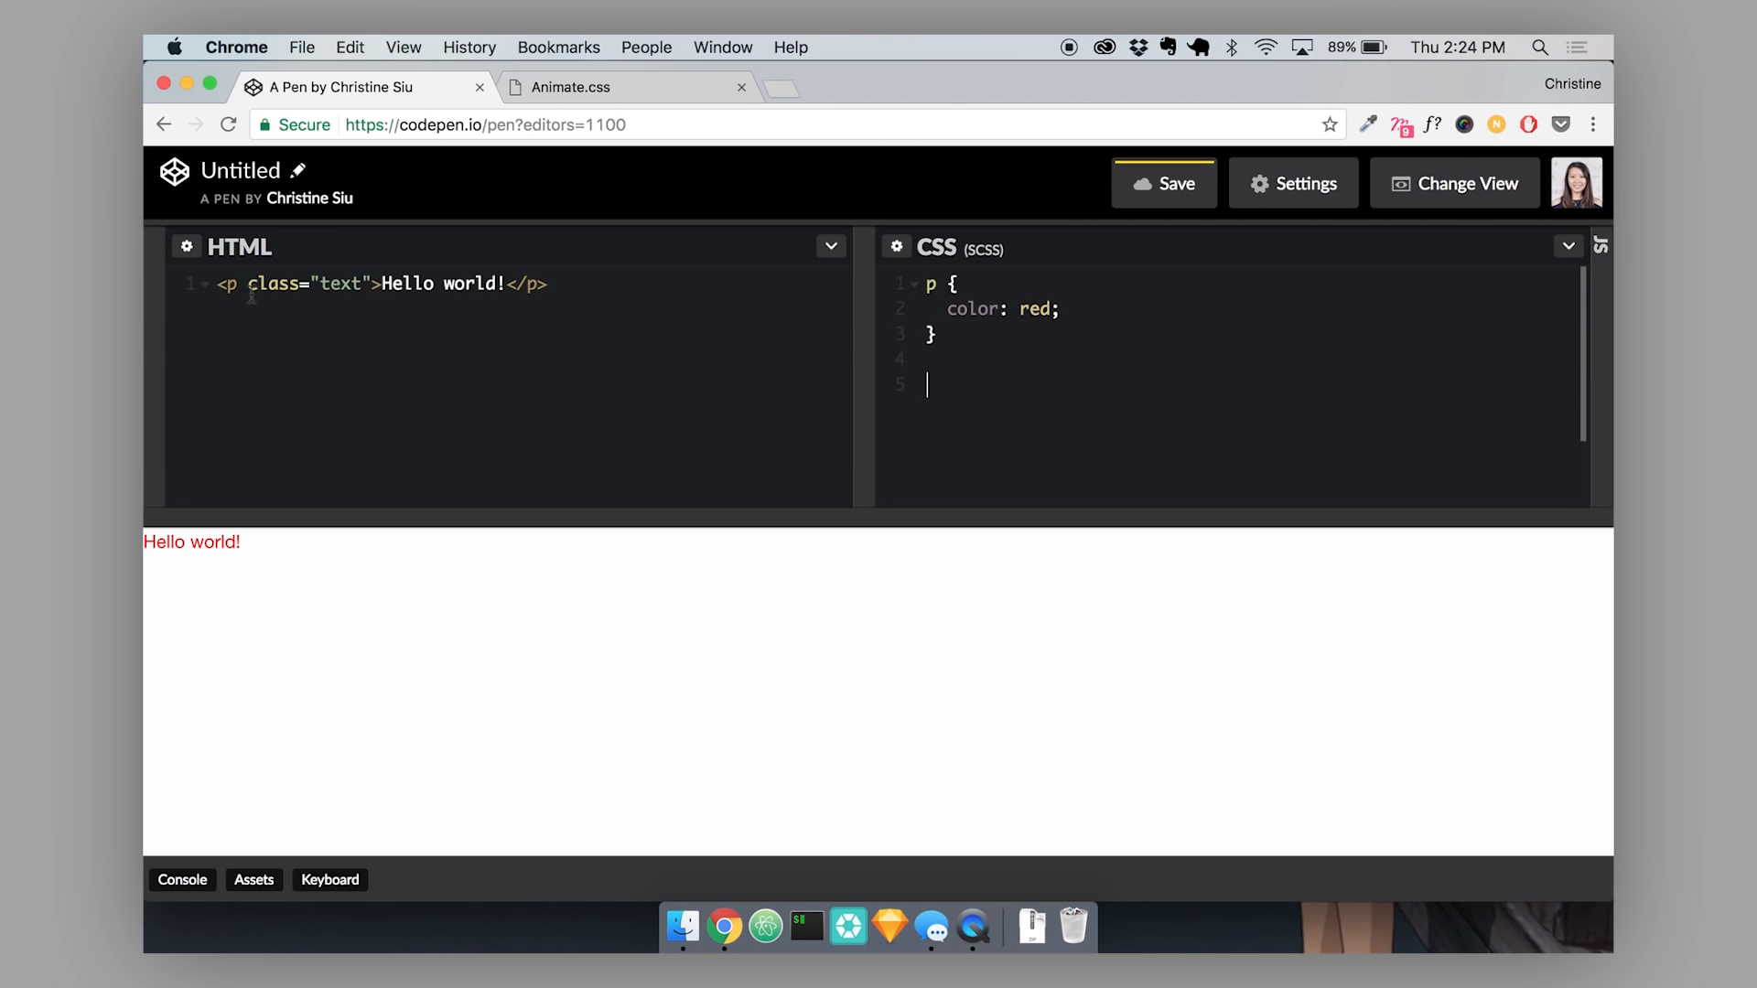
Add a .text rule beneath it with color: blue.
{"action": "type", "text": "."}
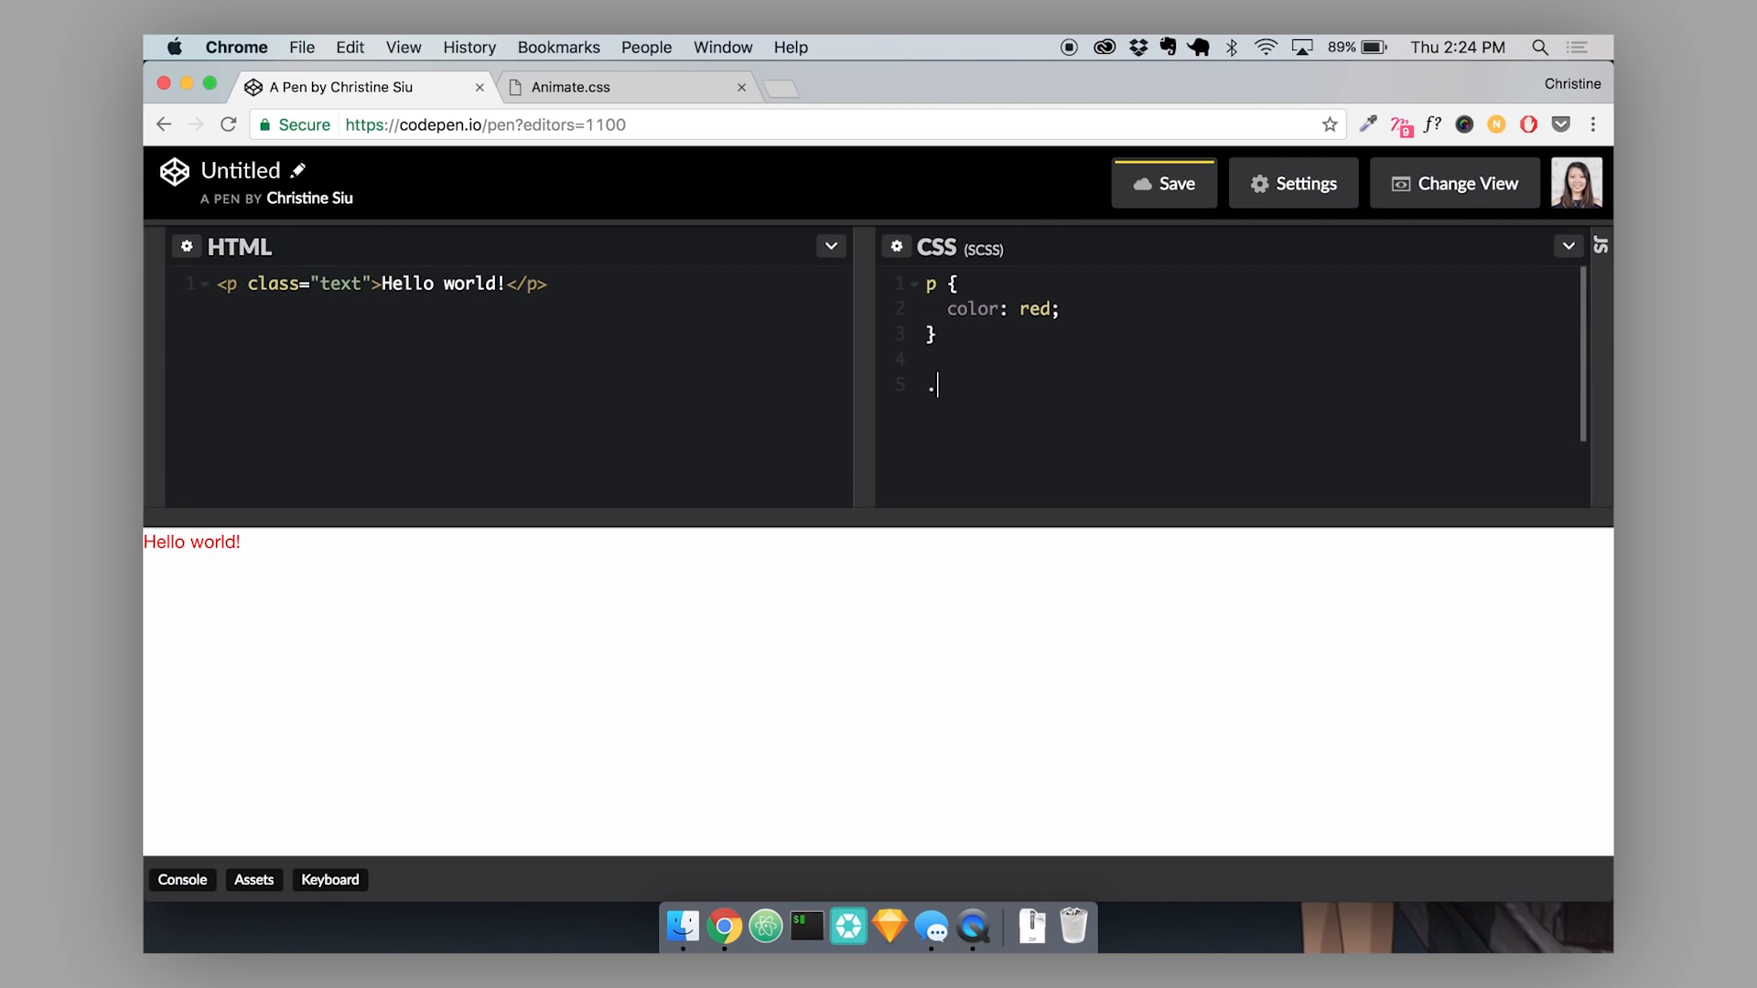
{"action": "type", "text": "text"}
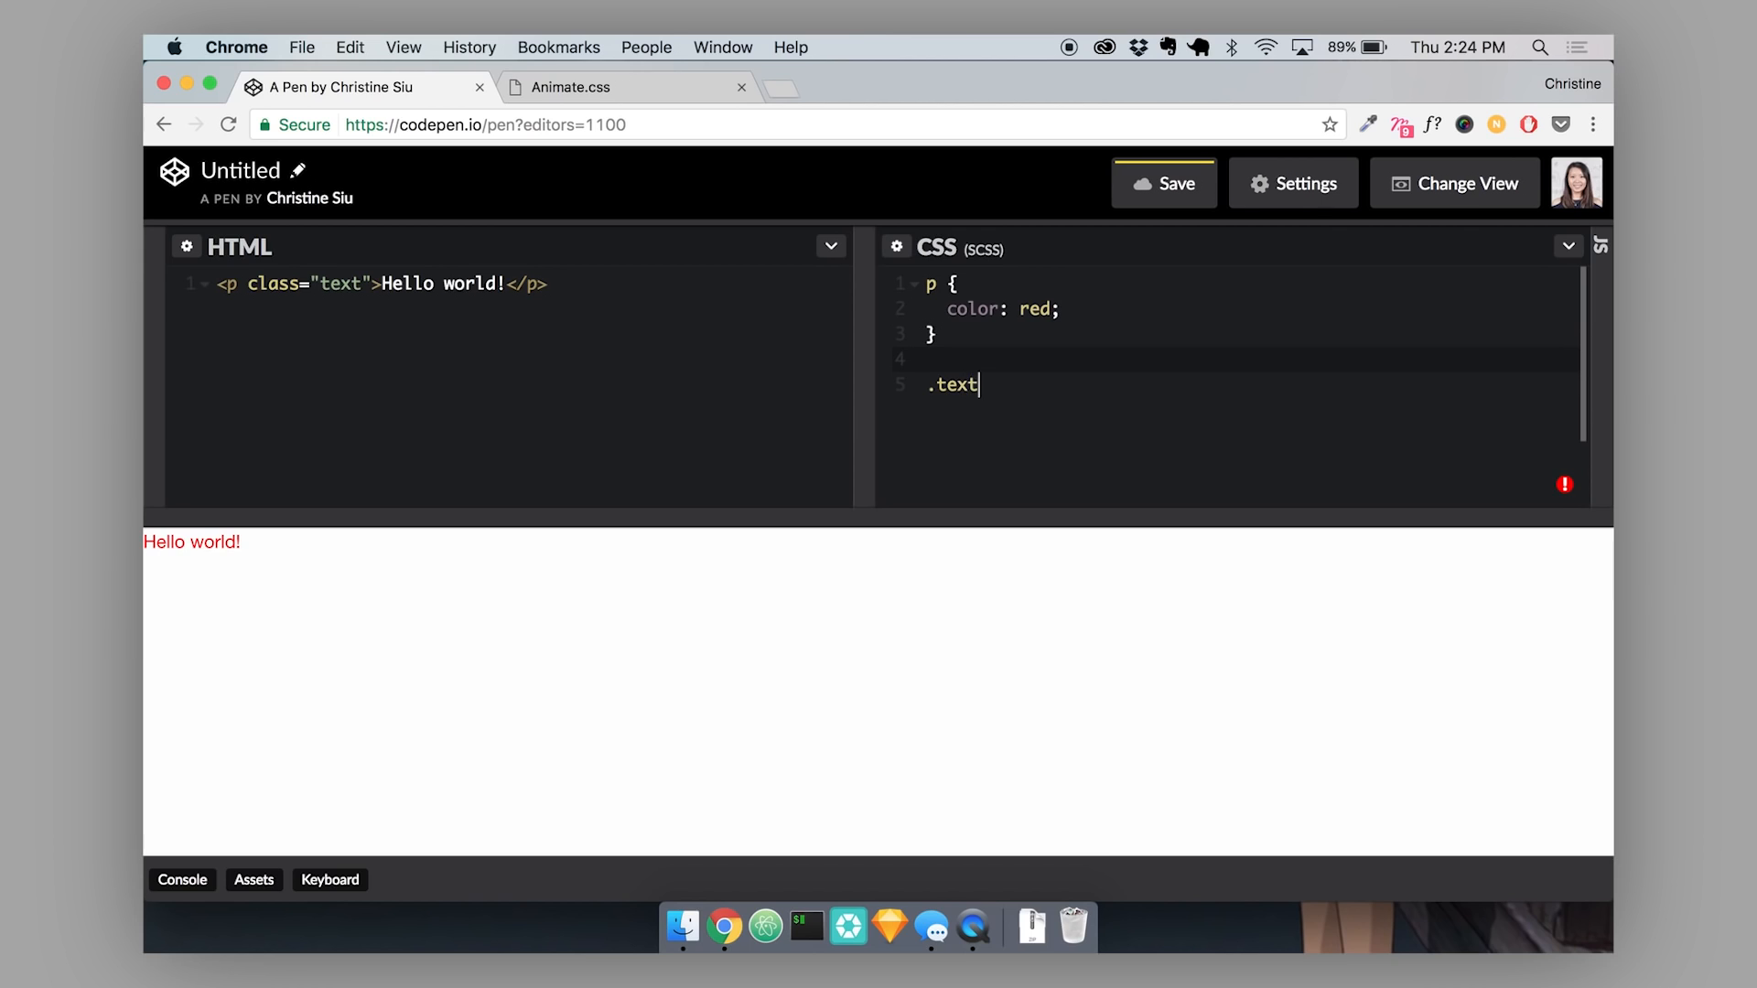
{"action": "type", "text": "{"}
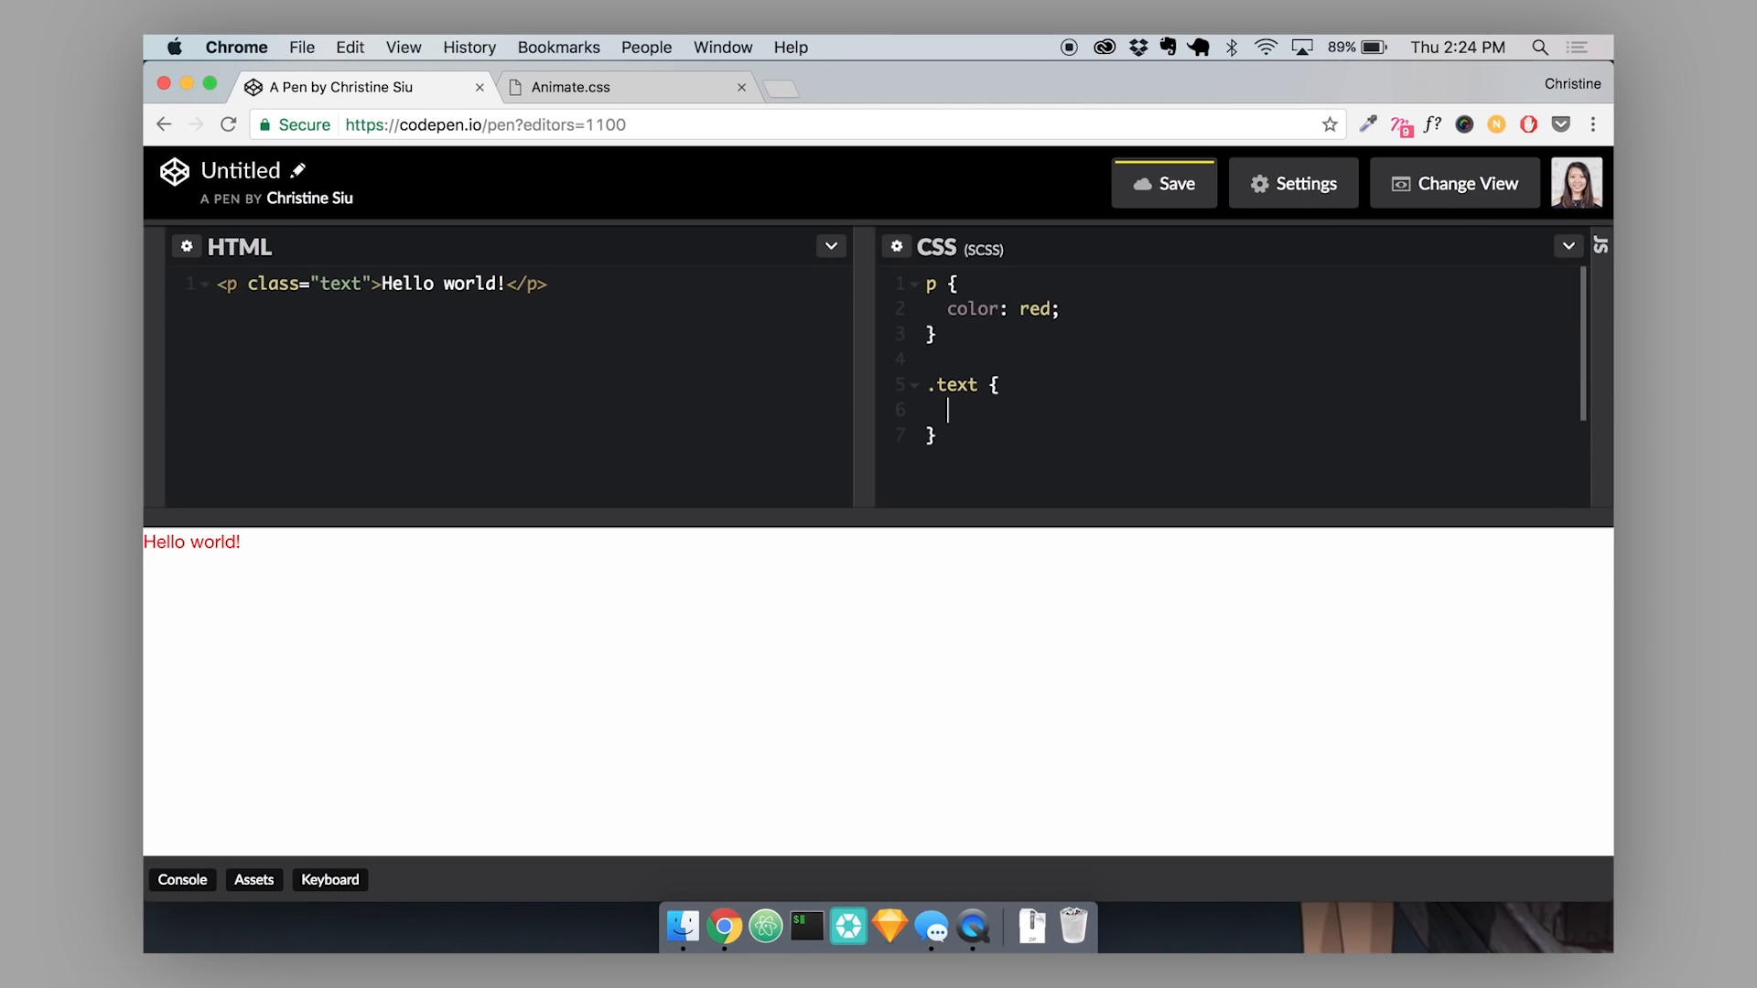
{"action": "type", "text": "co"}
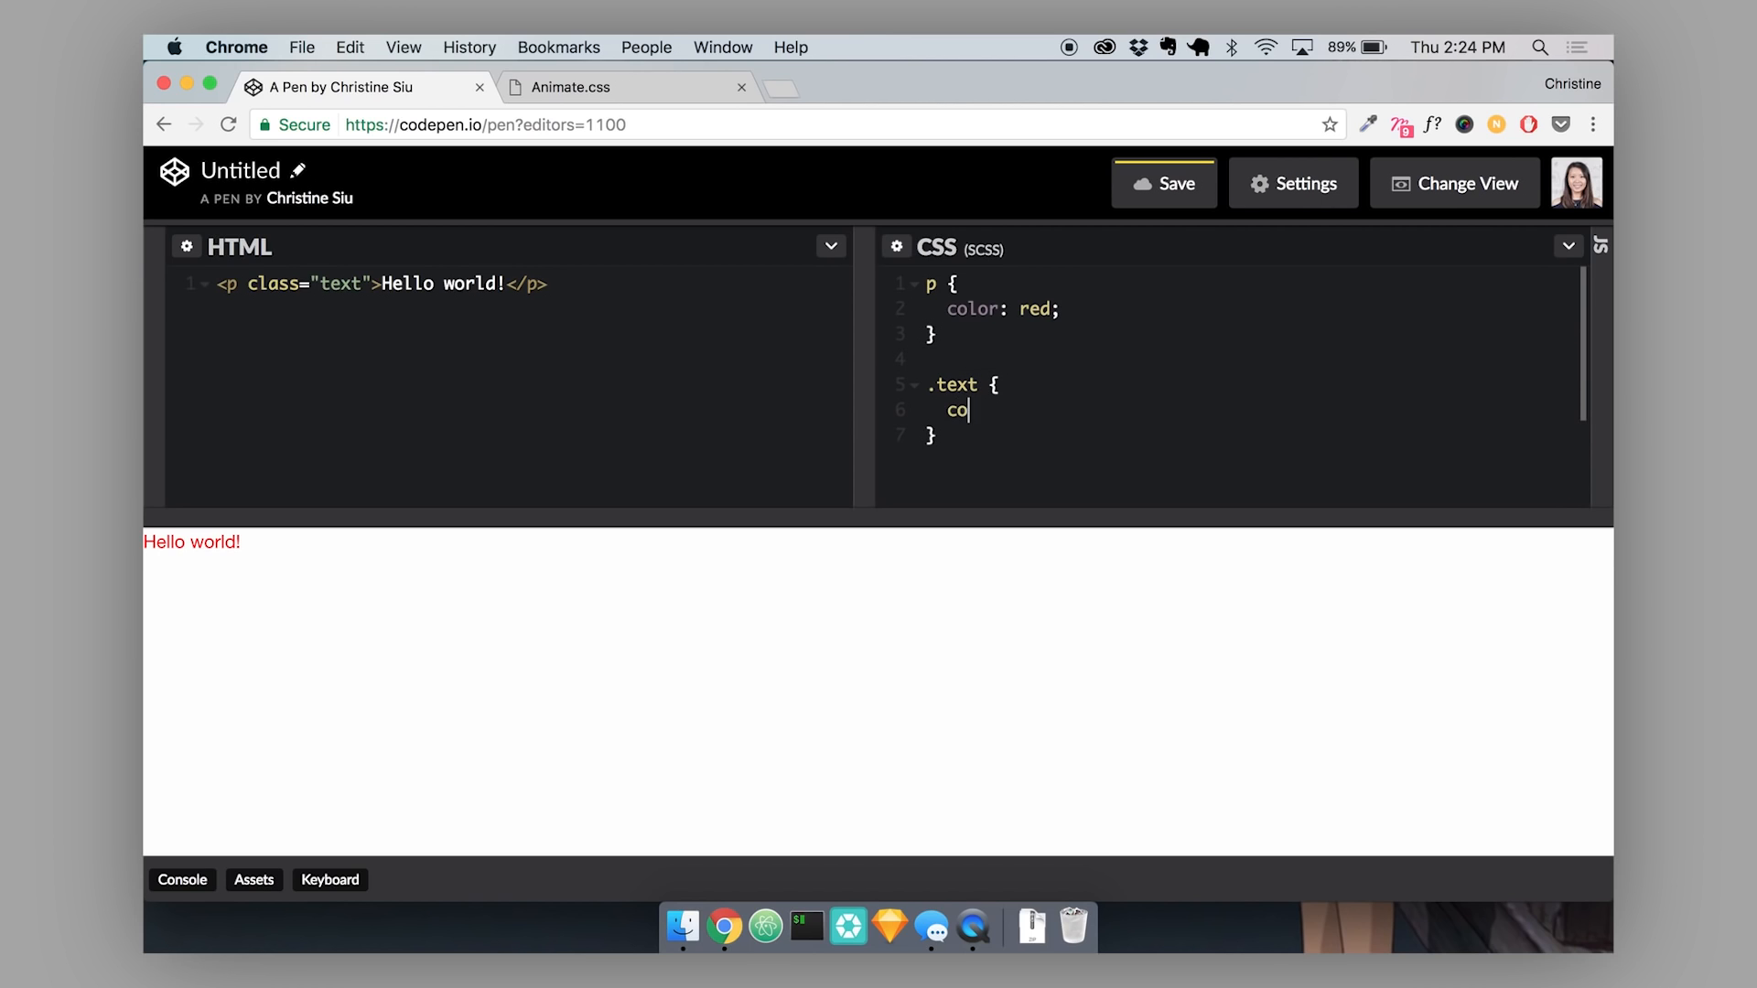
{"action": "type", "text": "lor: blue"}
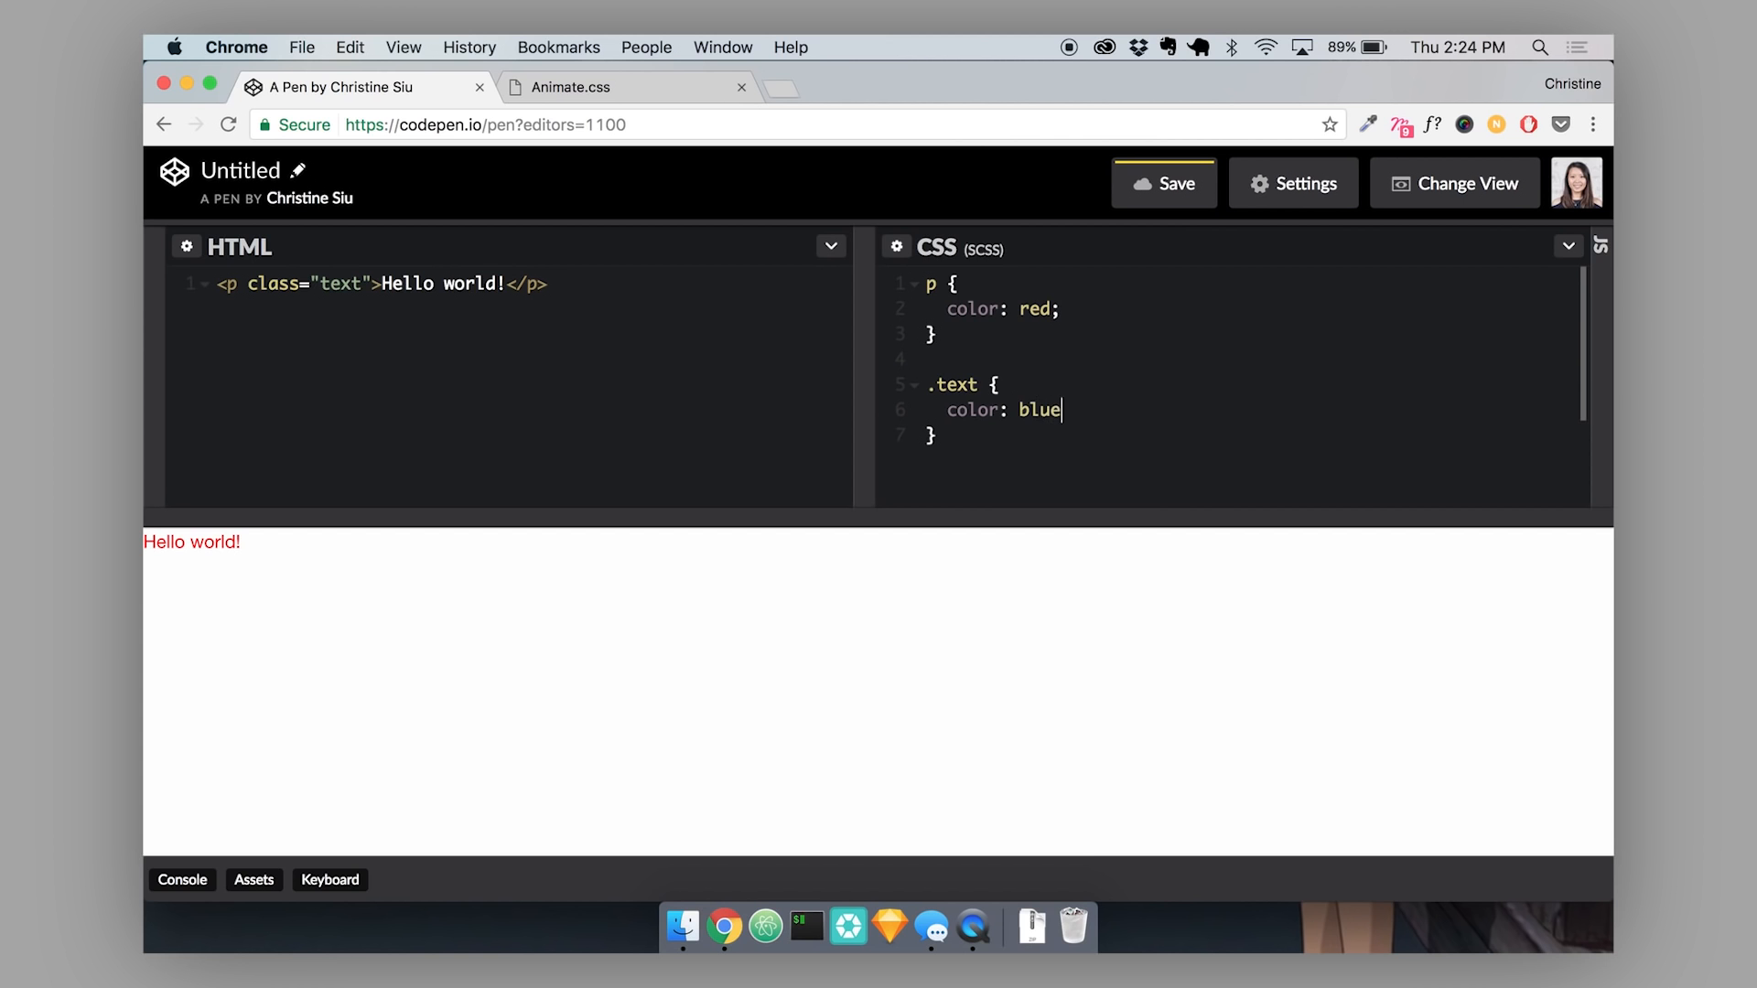